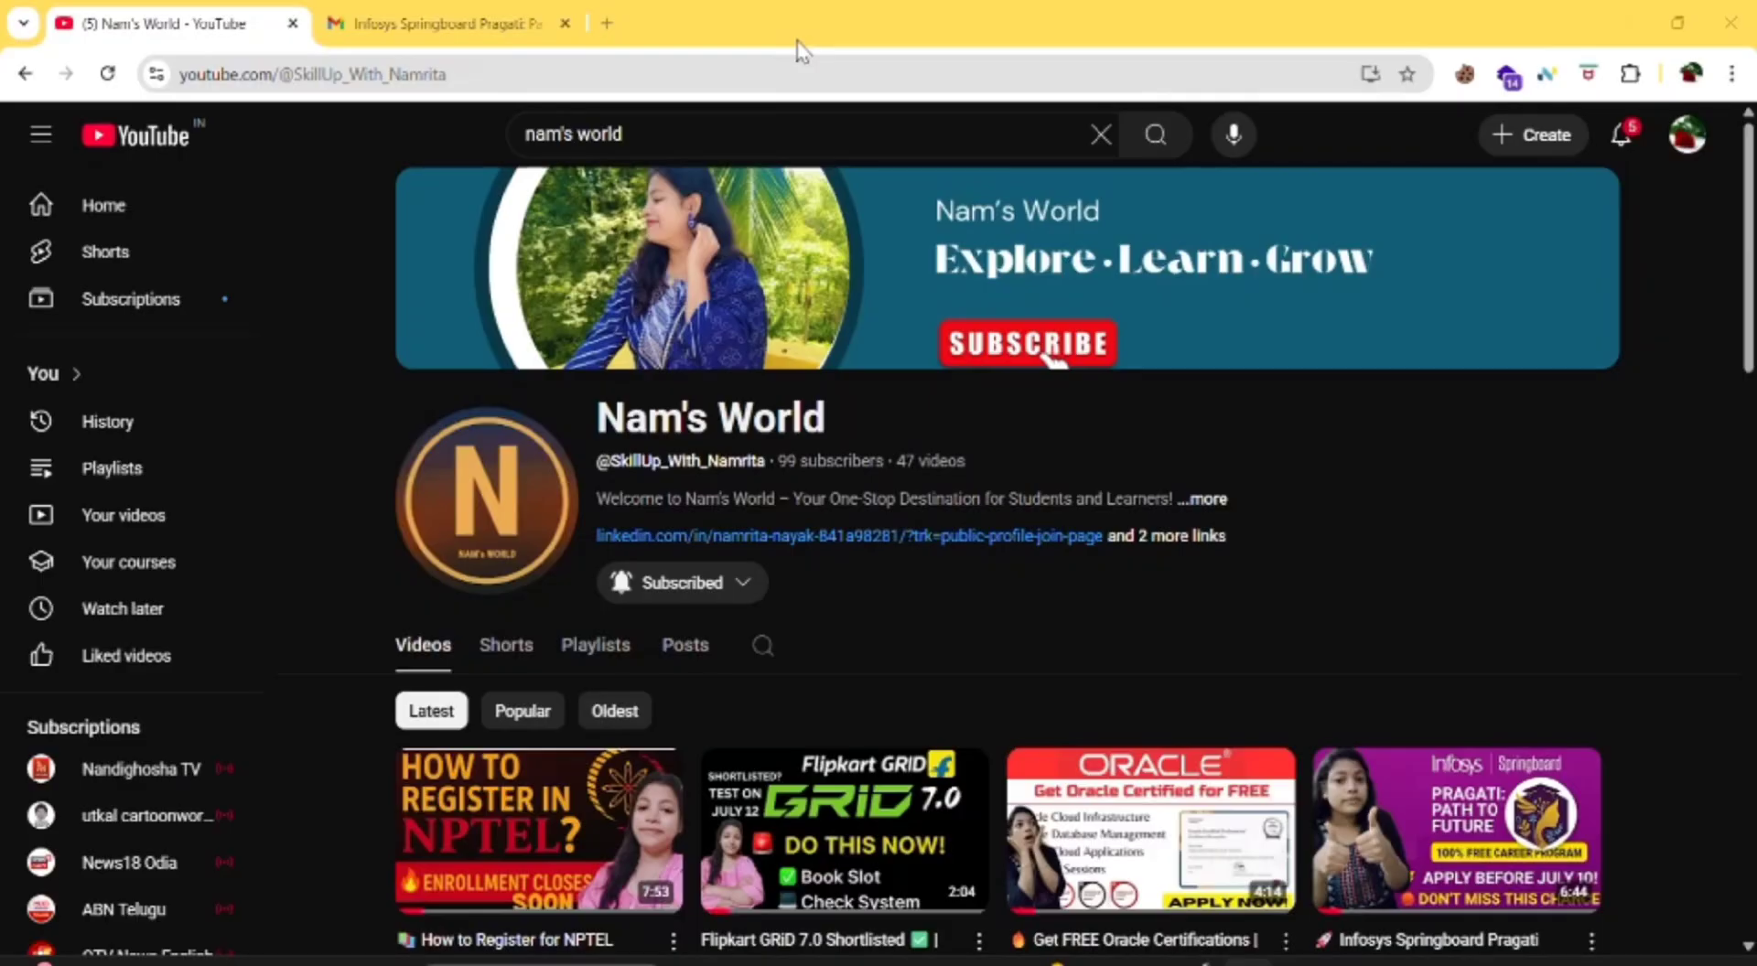
- Switch to the Gmail tab showing the Infosys Springboard Pragati Cohort 6 email
left_click(443, 22)
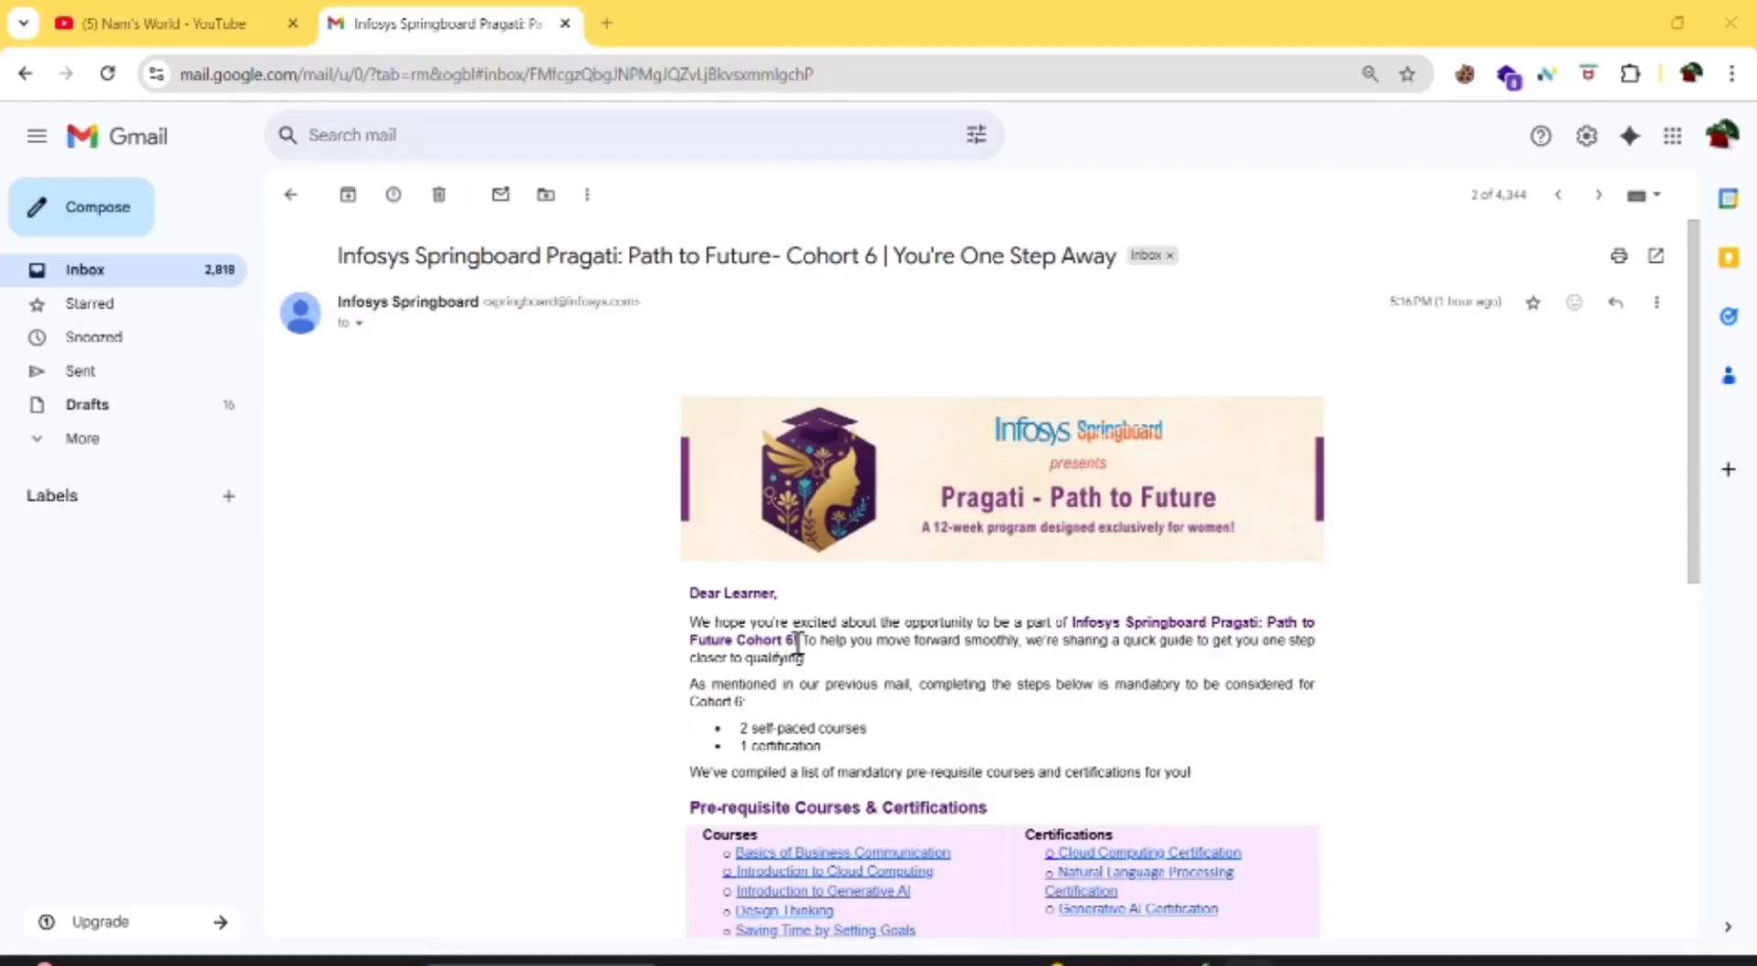
scroll("down", 3)
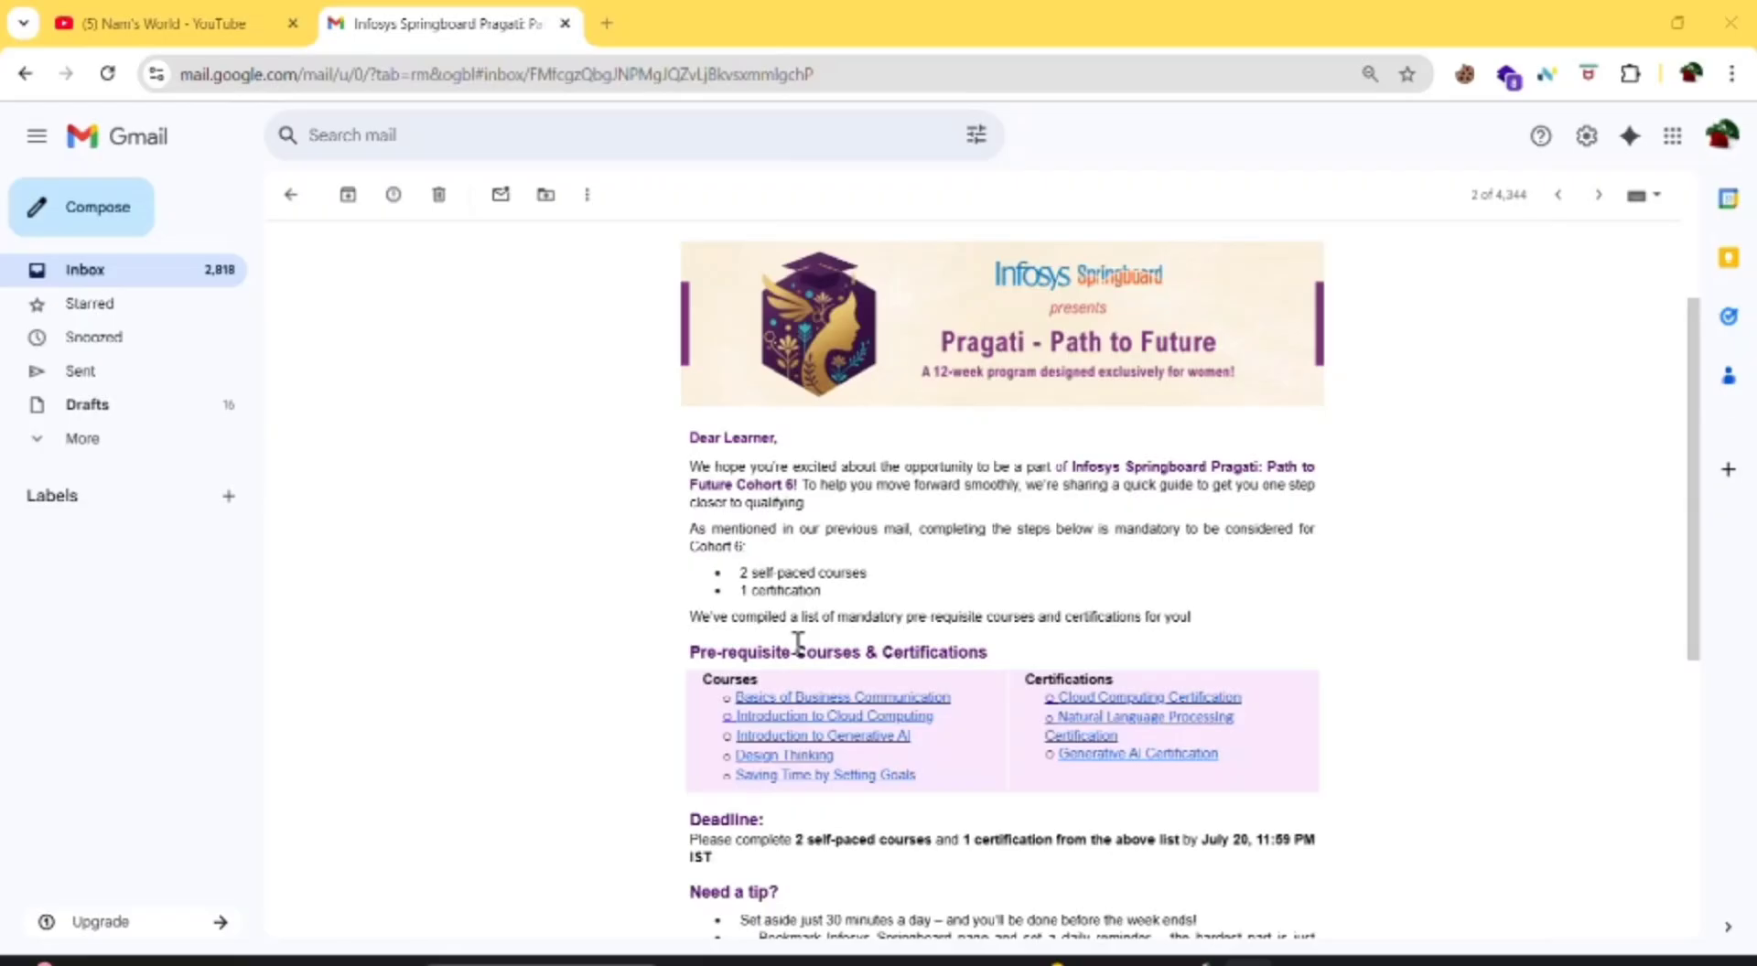
mouse_move(829, 642)
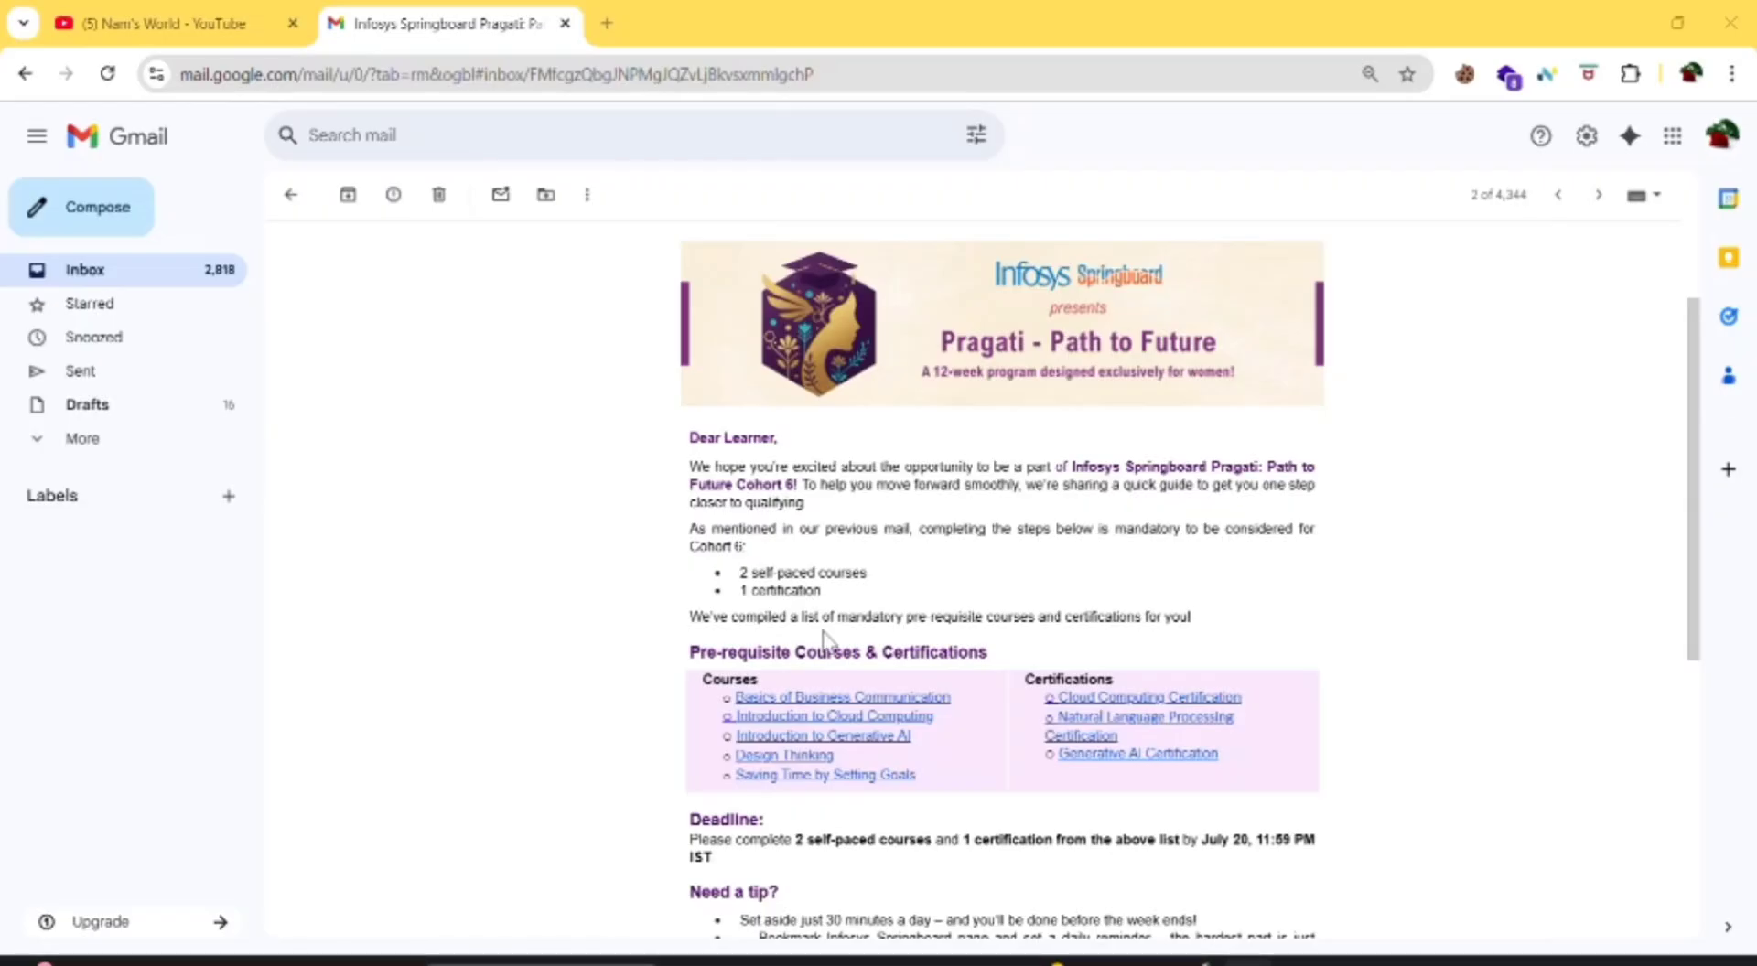
scroll("down", 3)
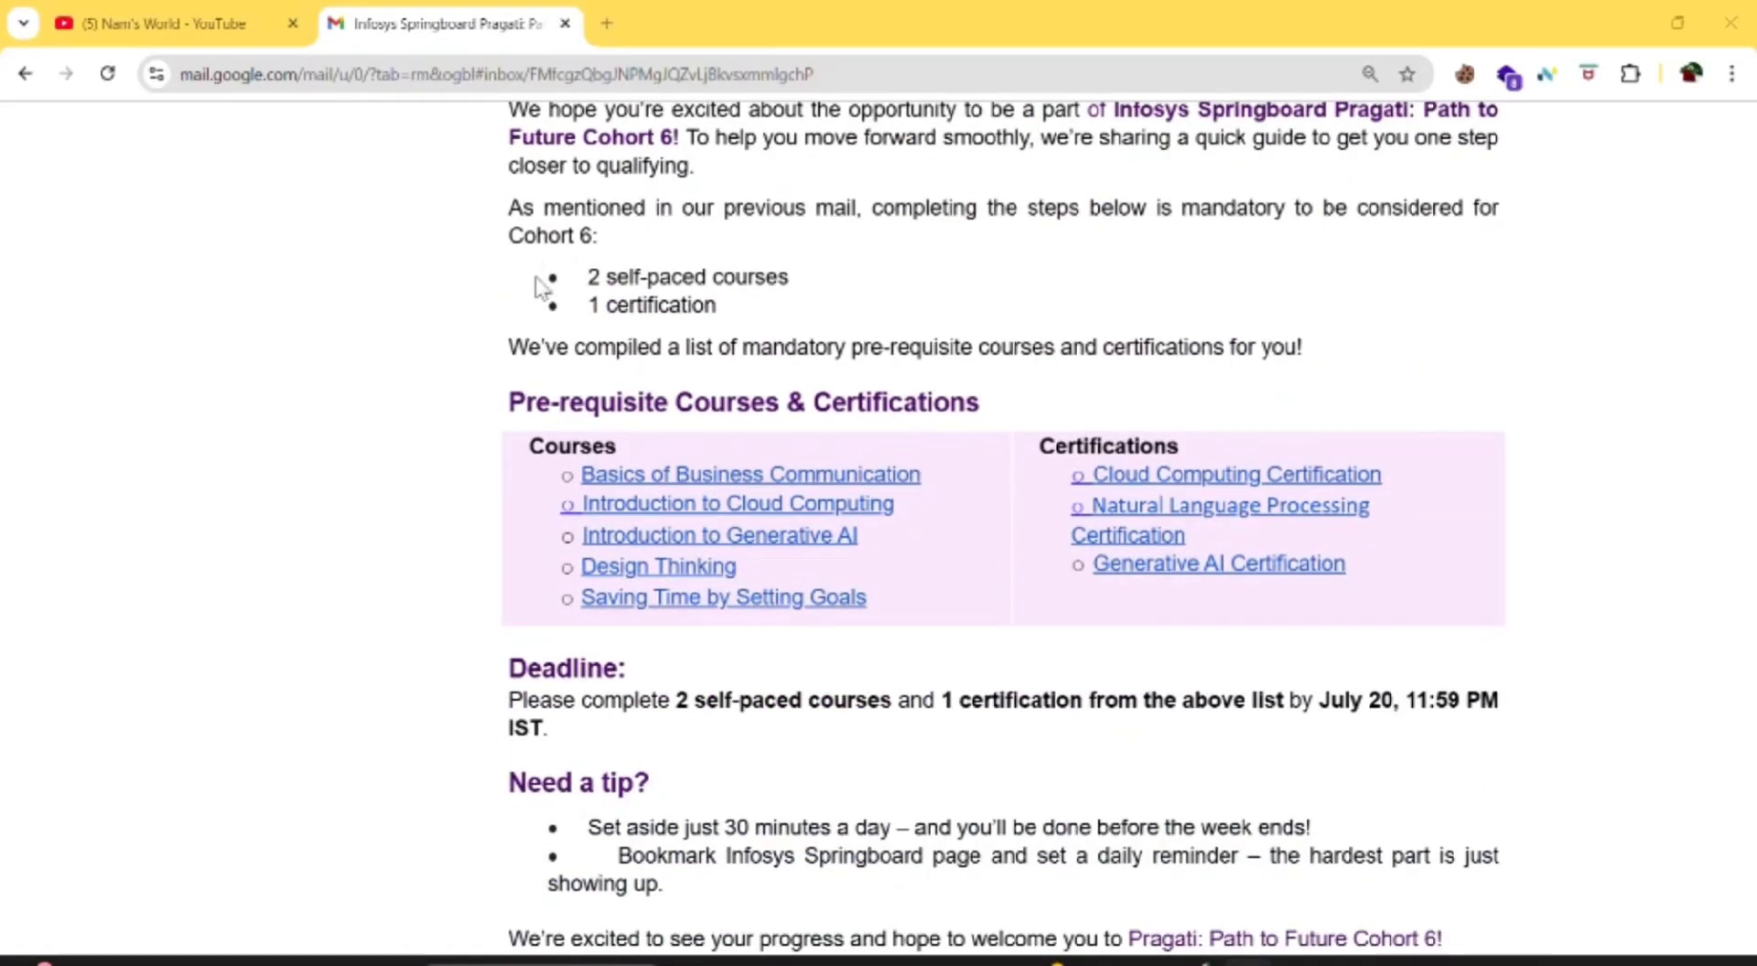
mouse_move(722, 293)
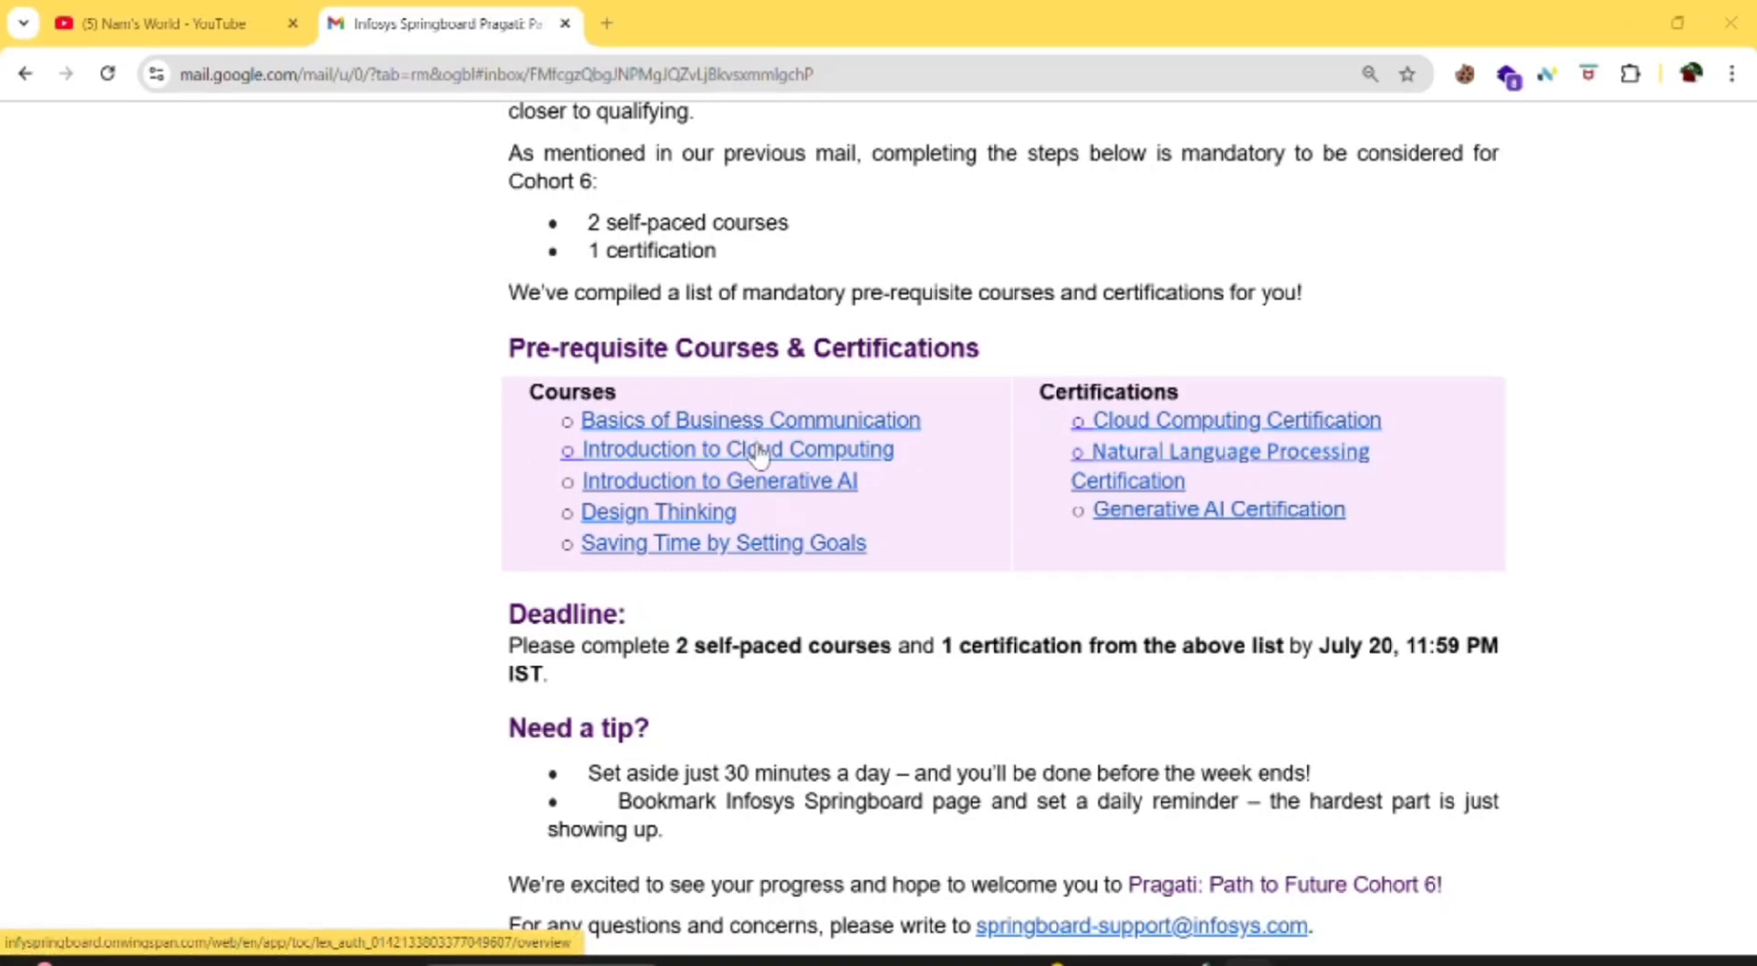
mouse_move(1218, 392)
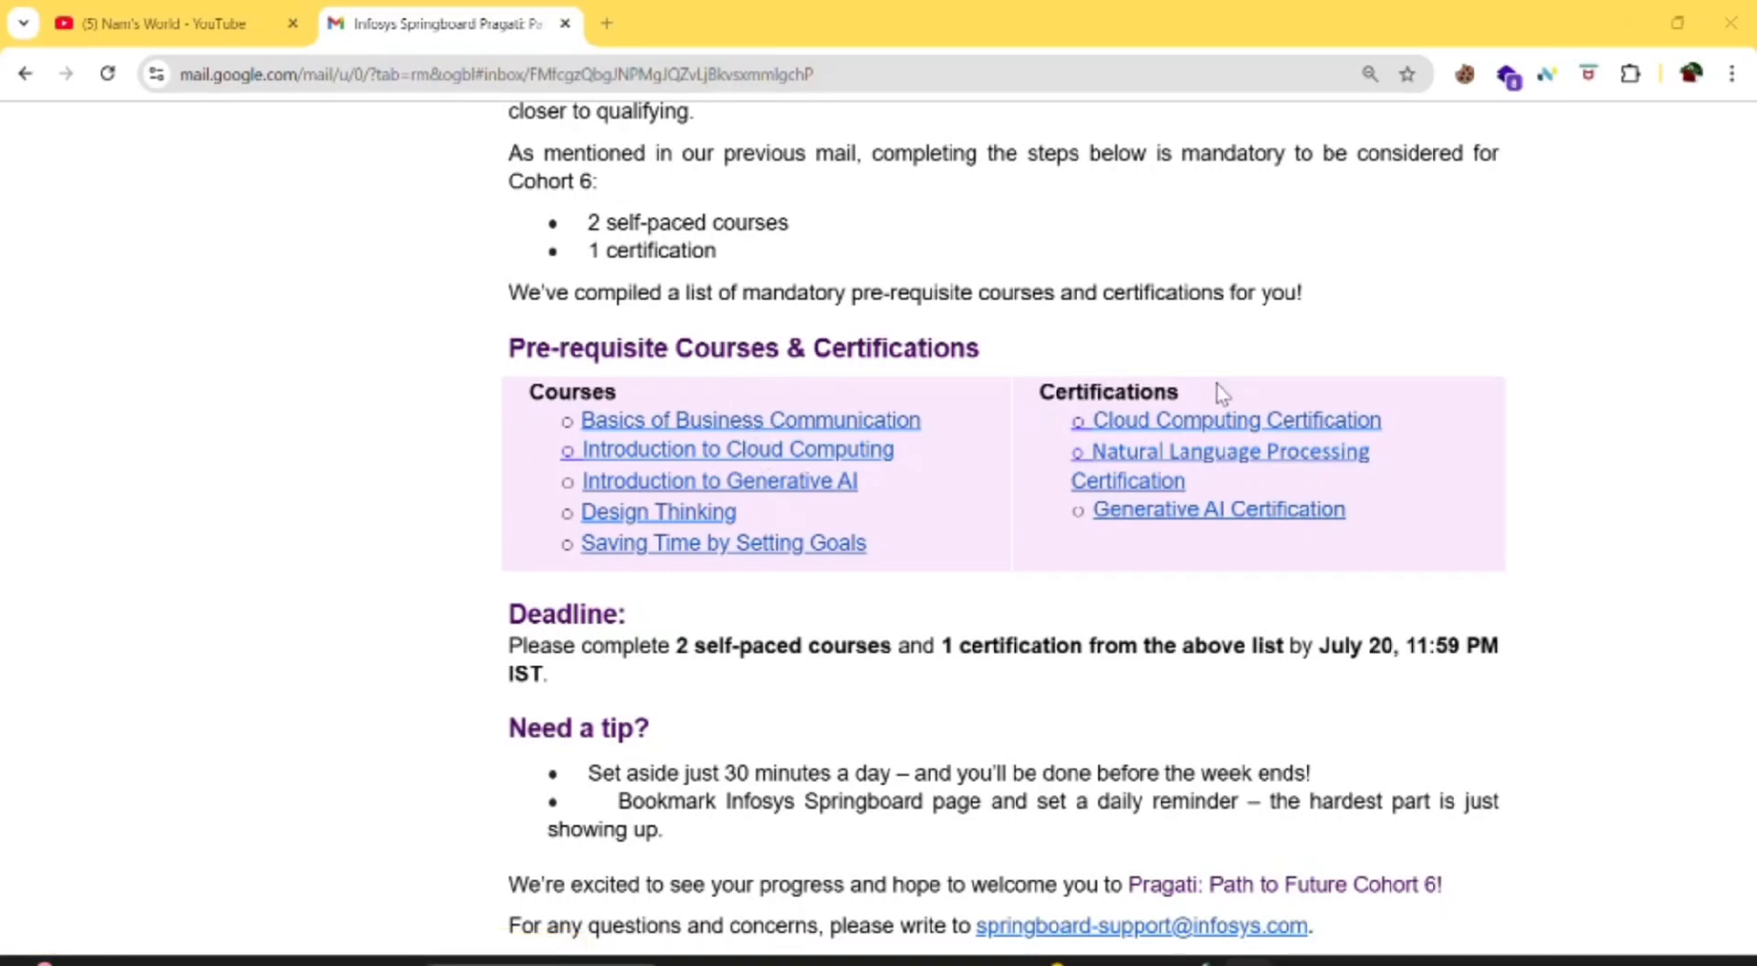
mouse_move(1232, 681)
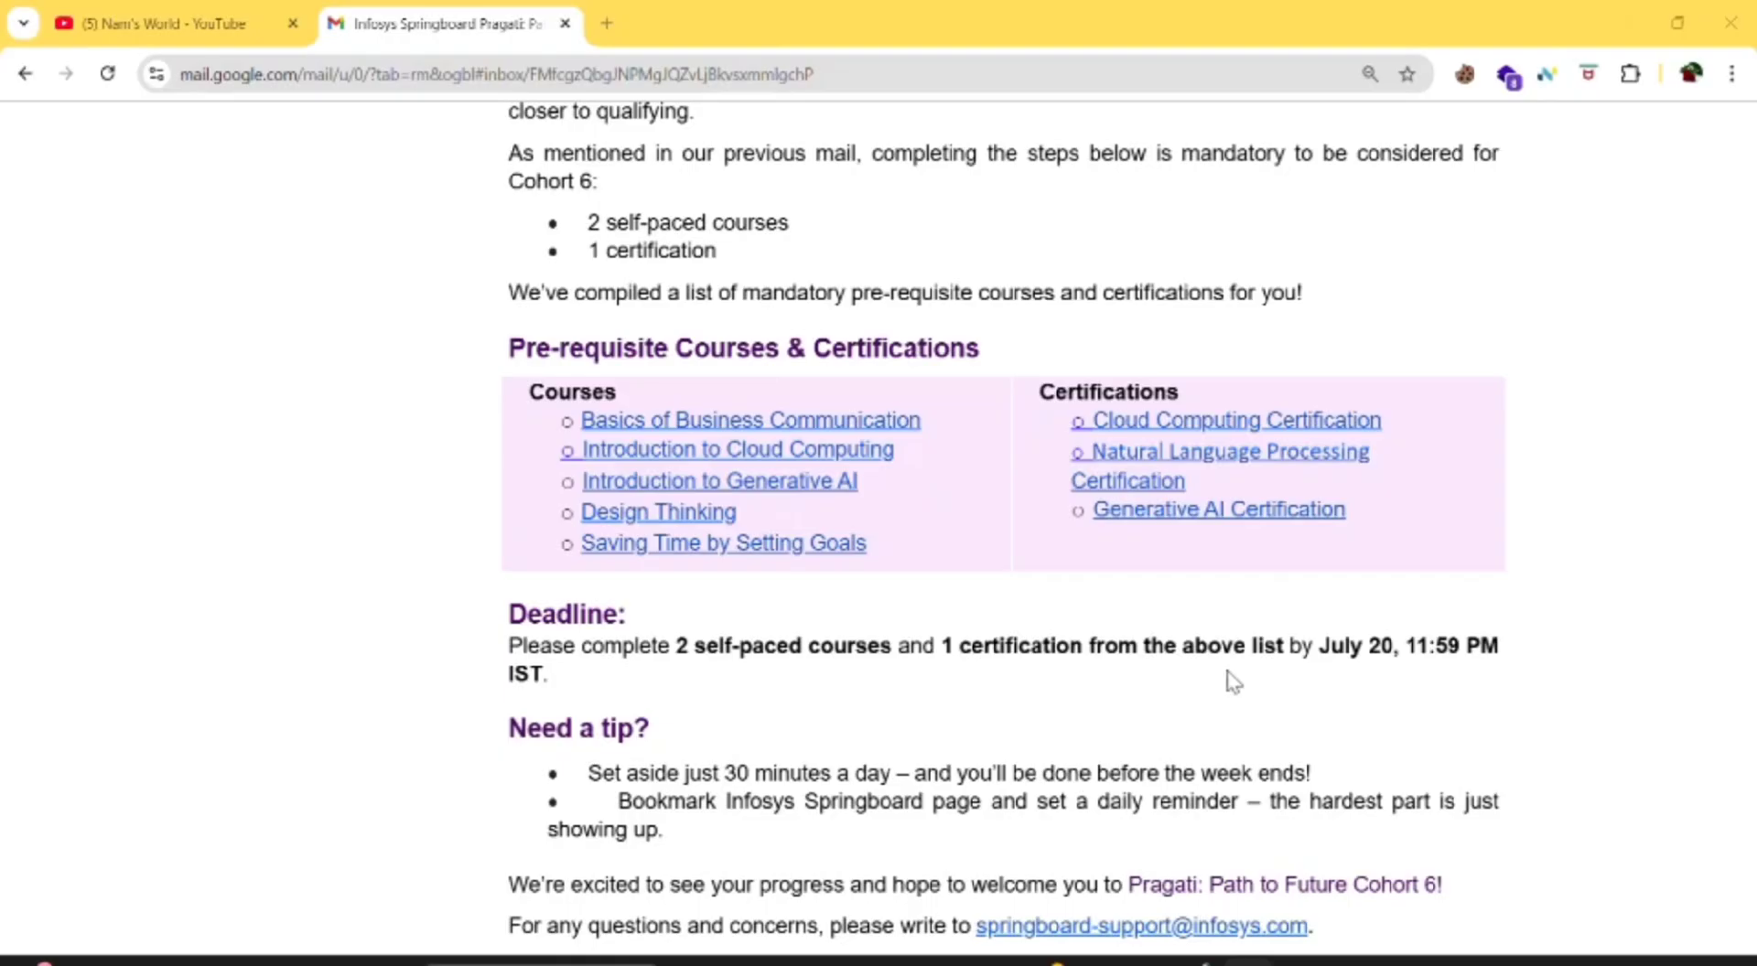
scroll("down", 3)
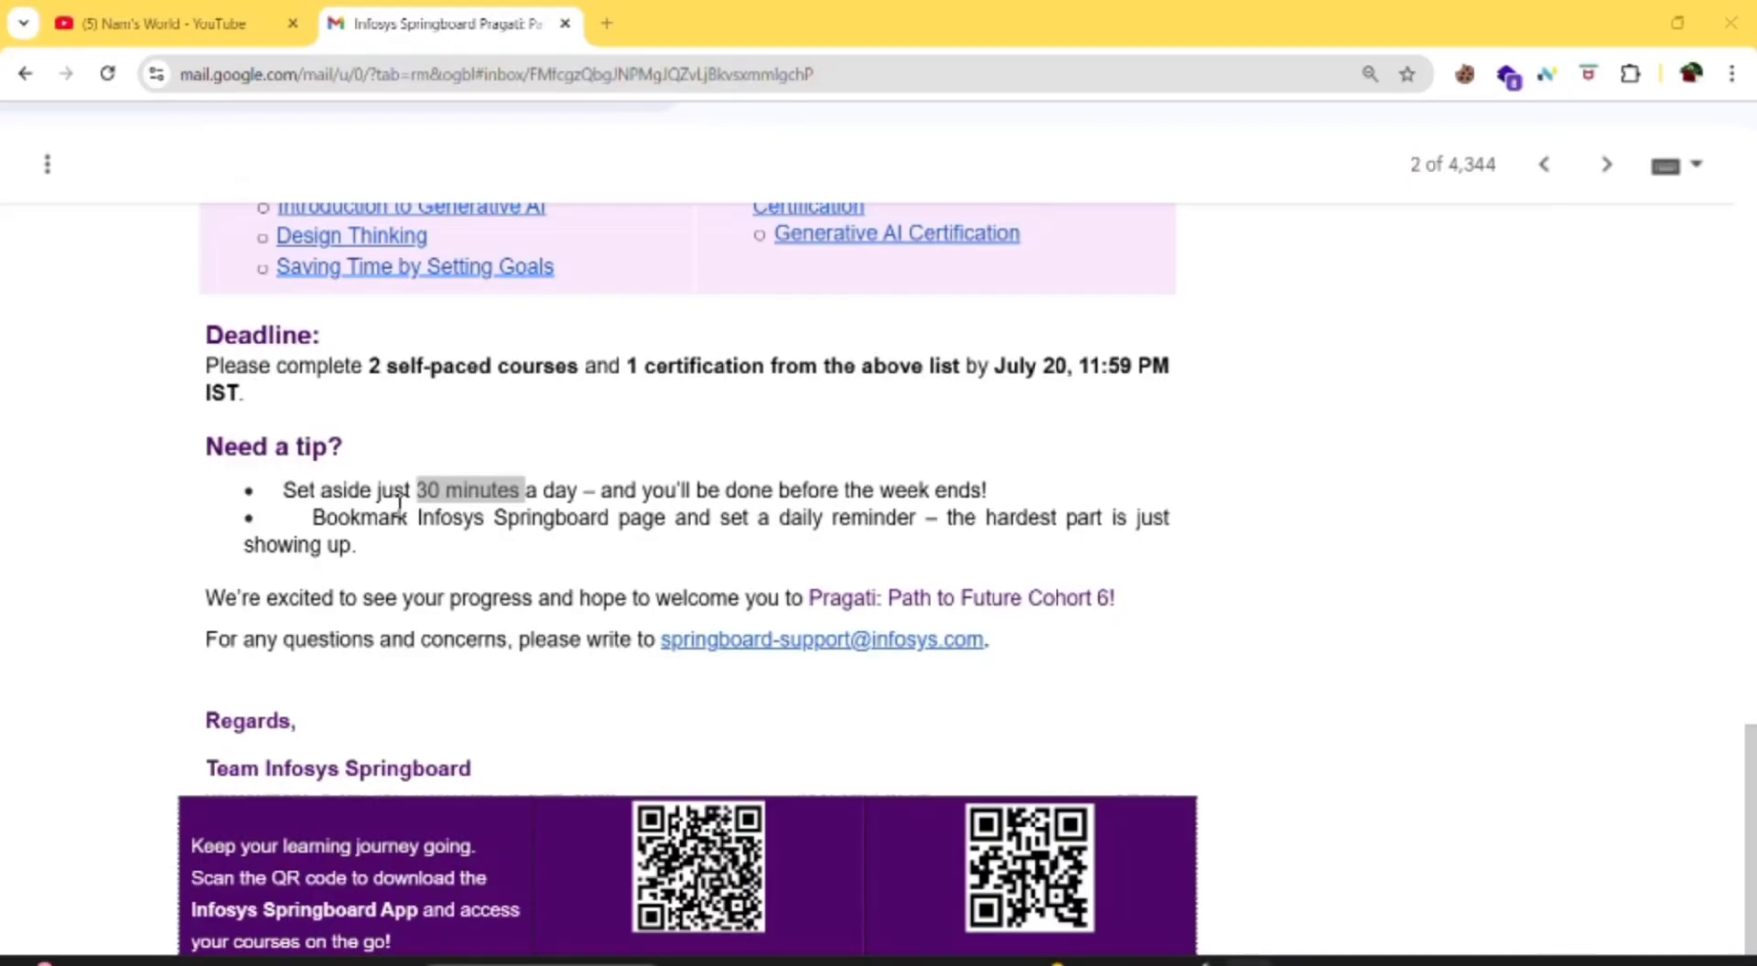
scroll("down", 3)
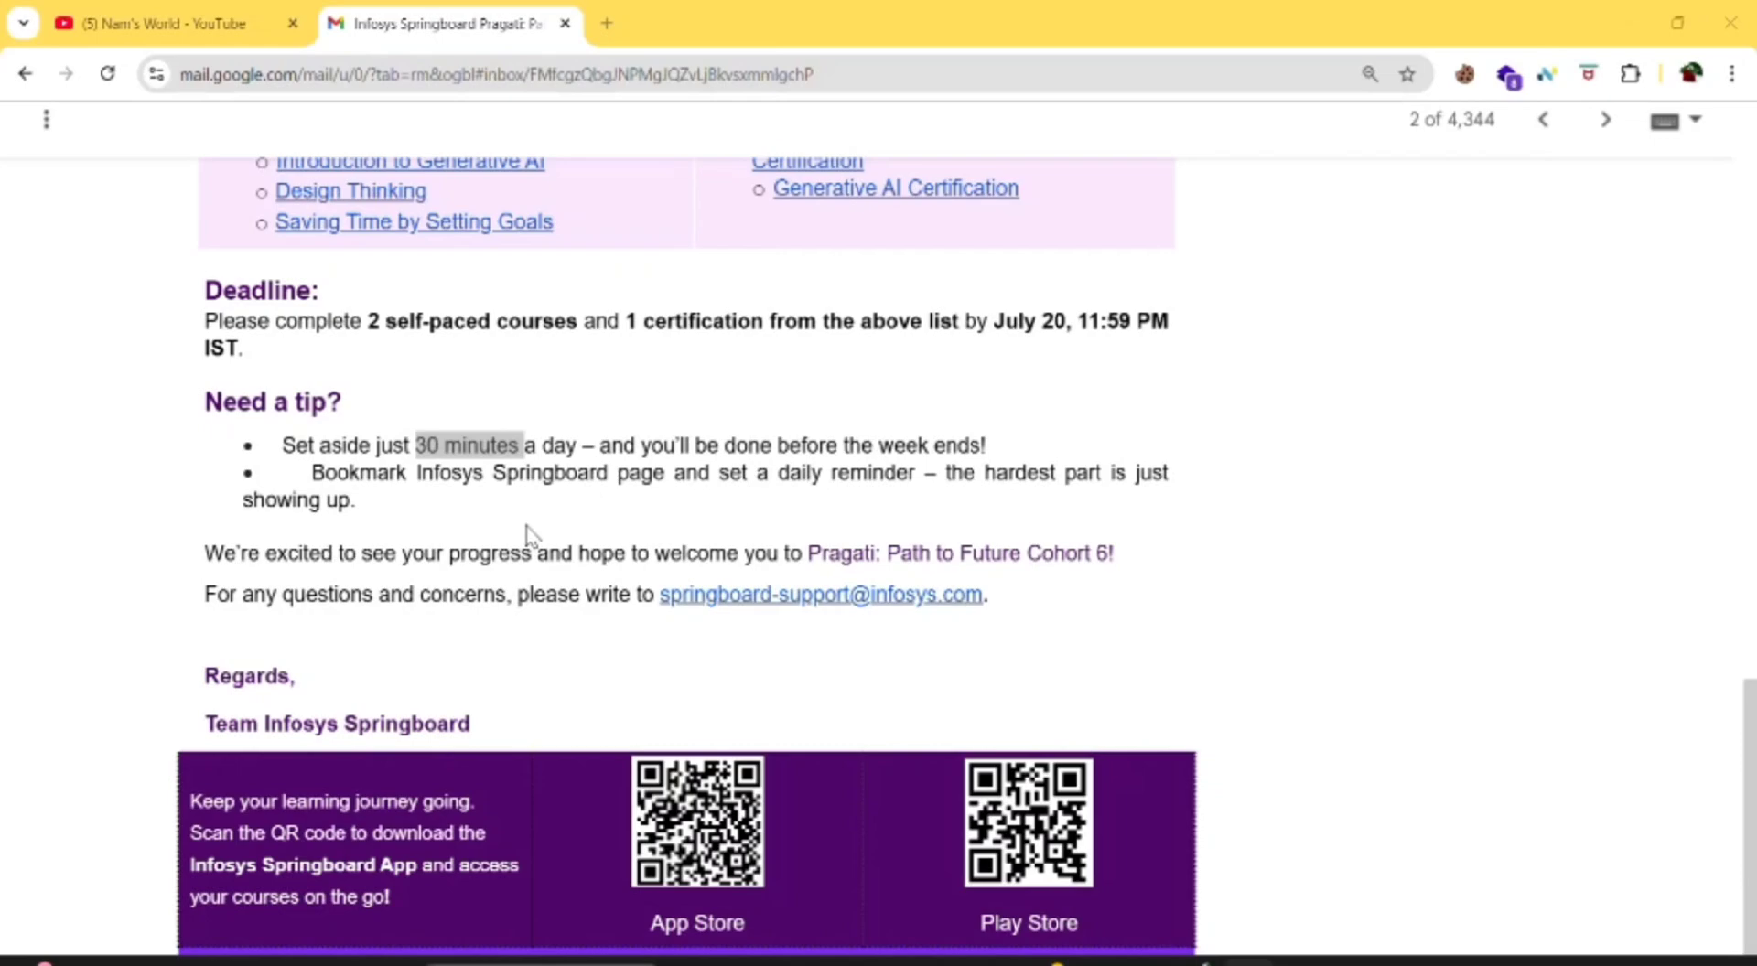
scroll("up", 3)
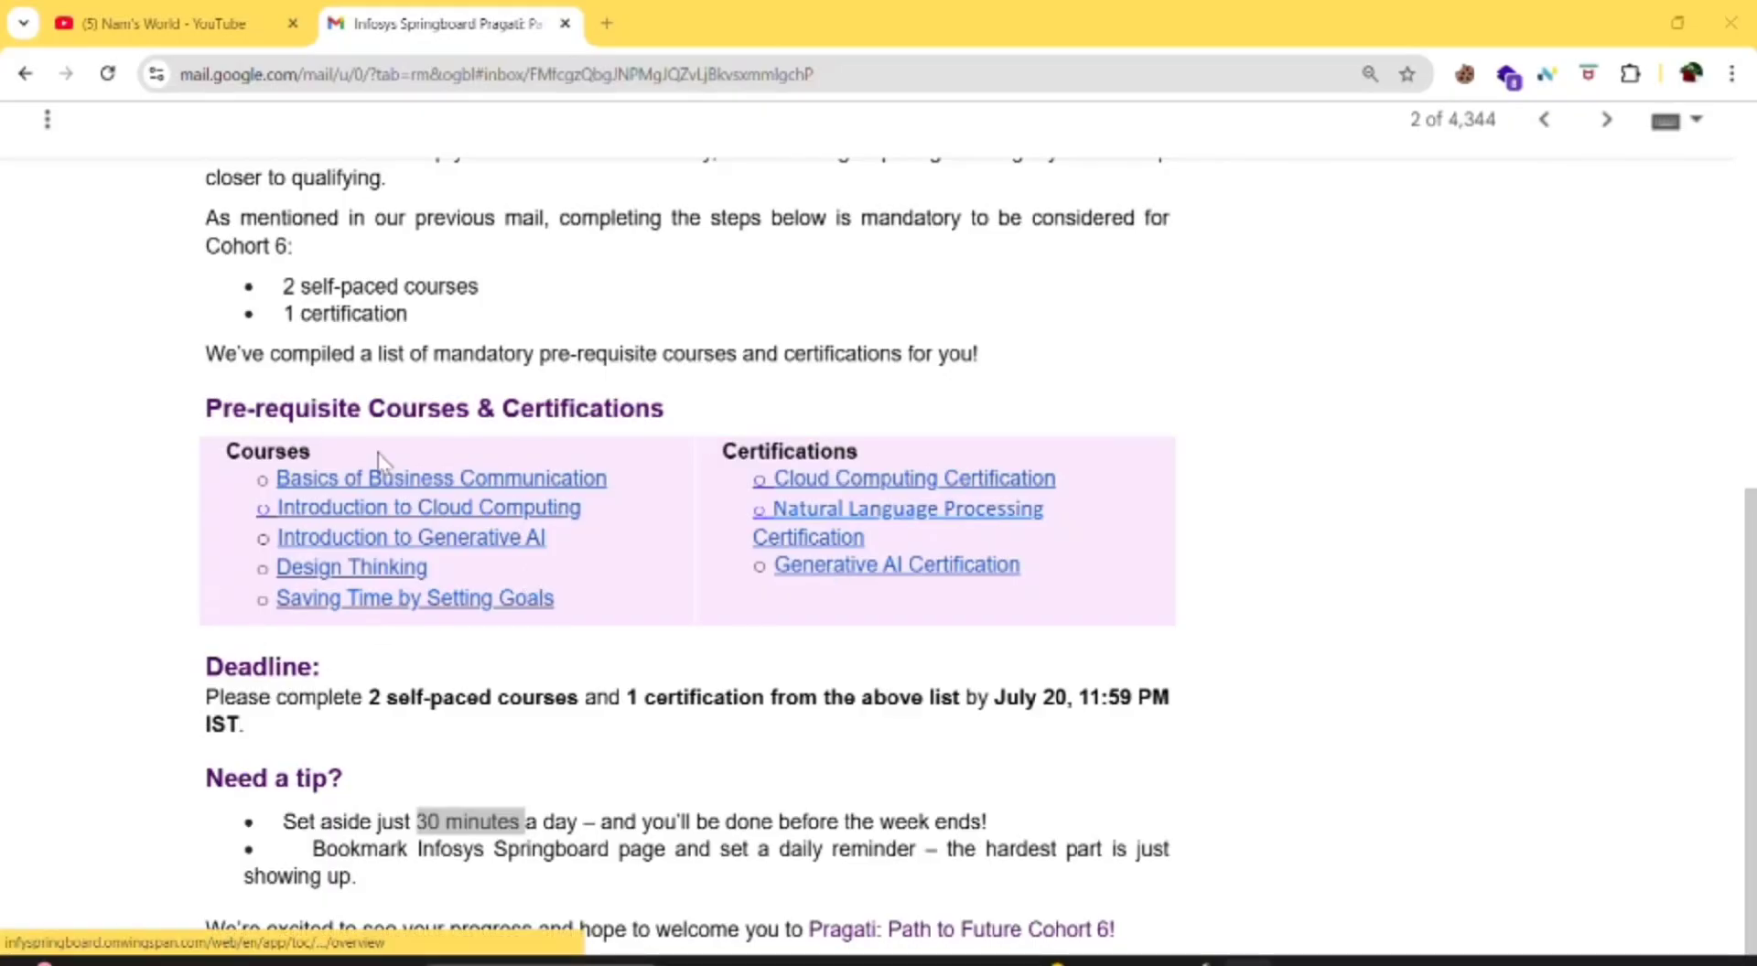
mouse_move(411, 479)
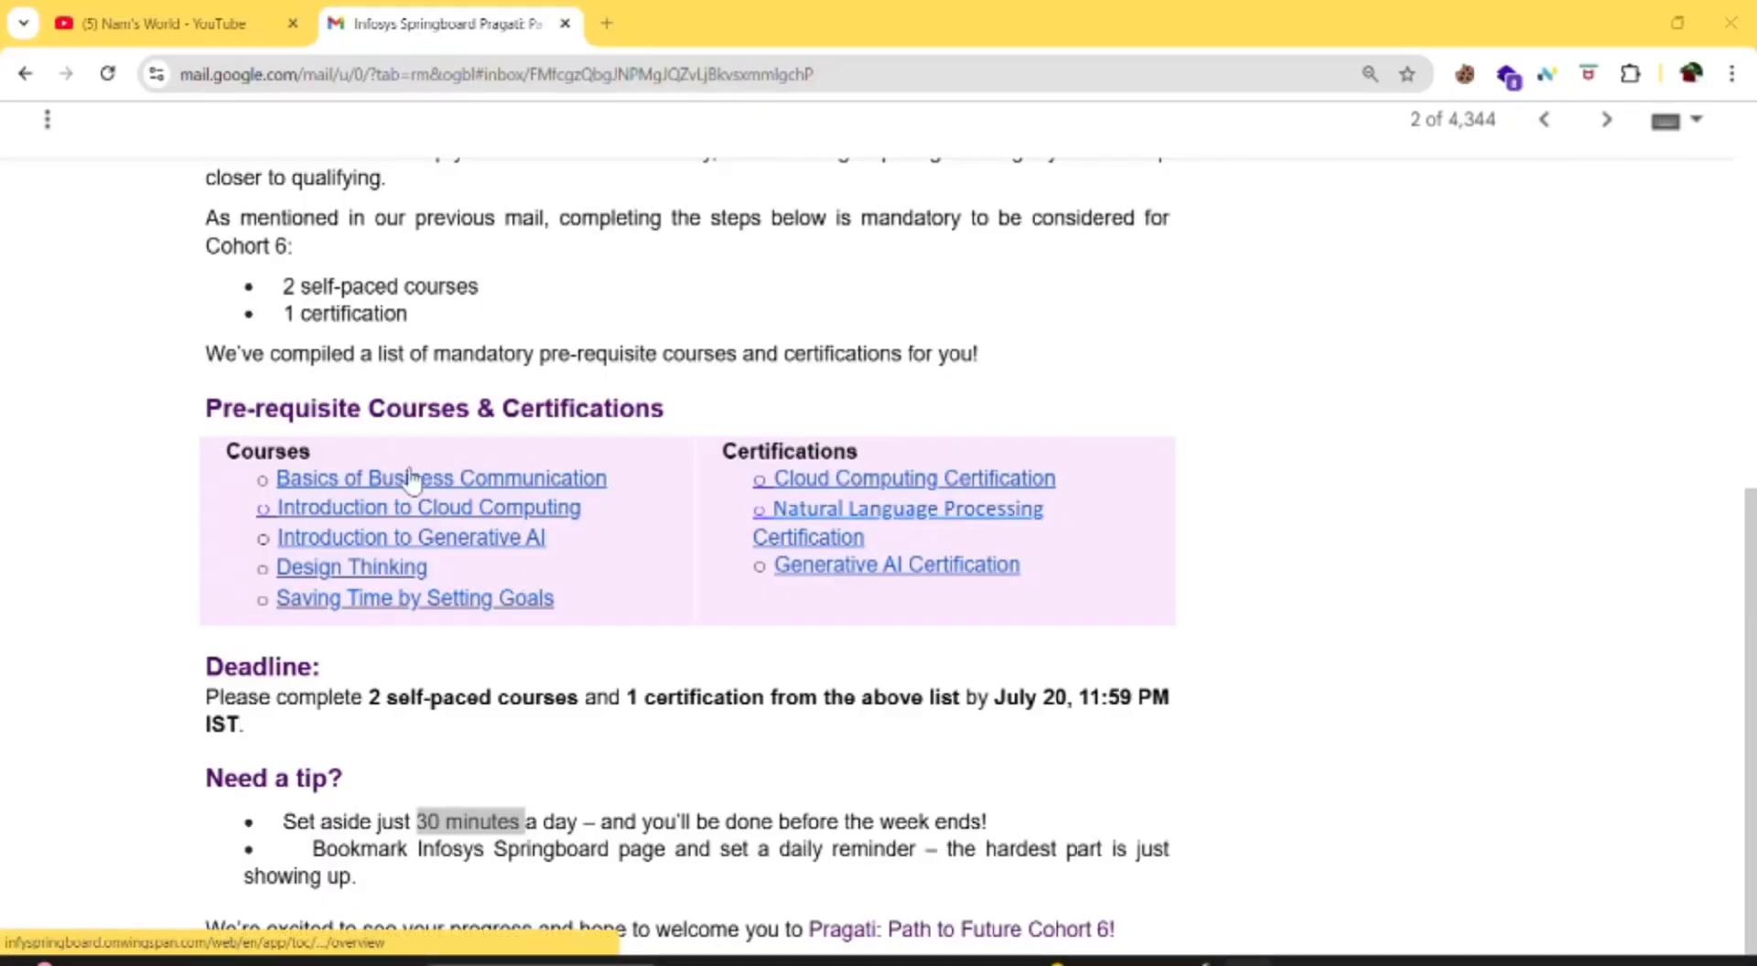
- Open Basics of Business Communication from the email and sign in to Springboard with Google
left_click(441, 478)
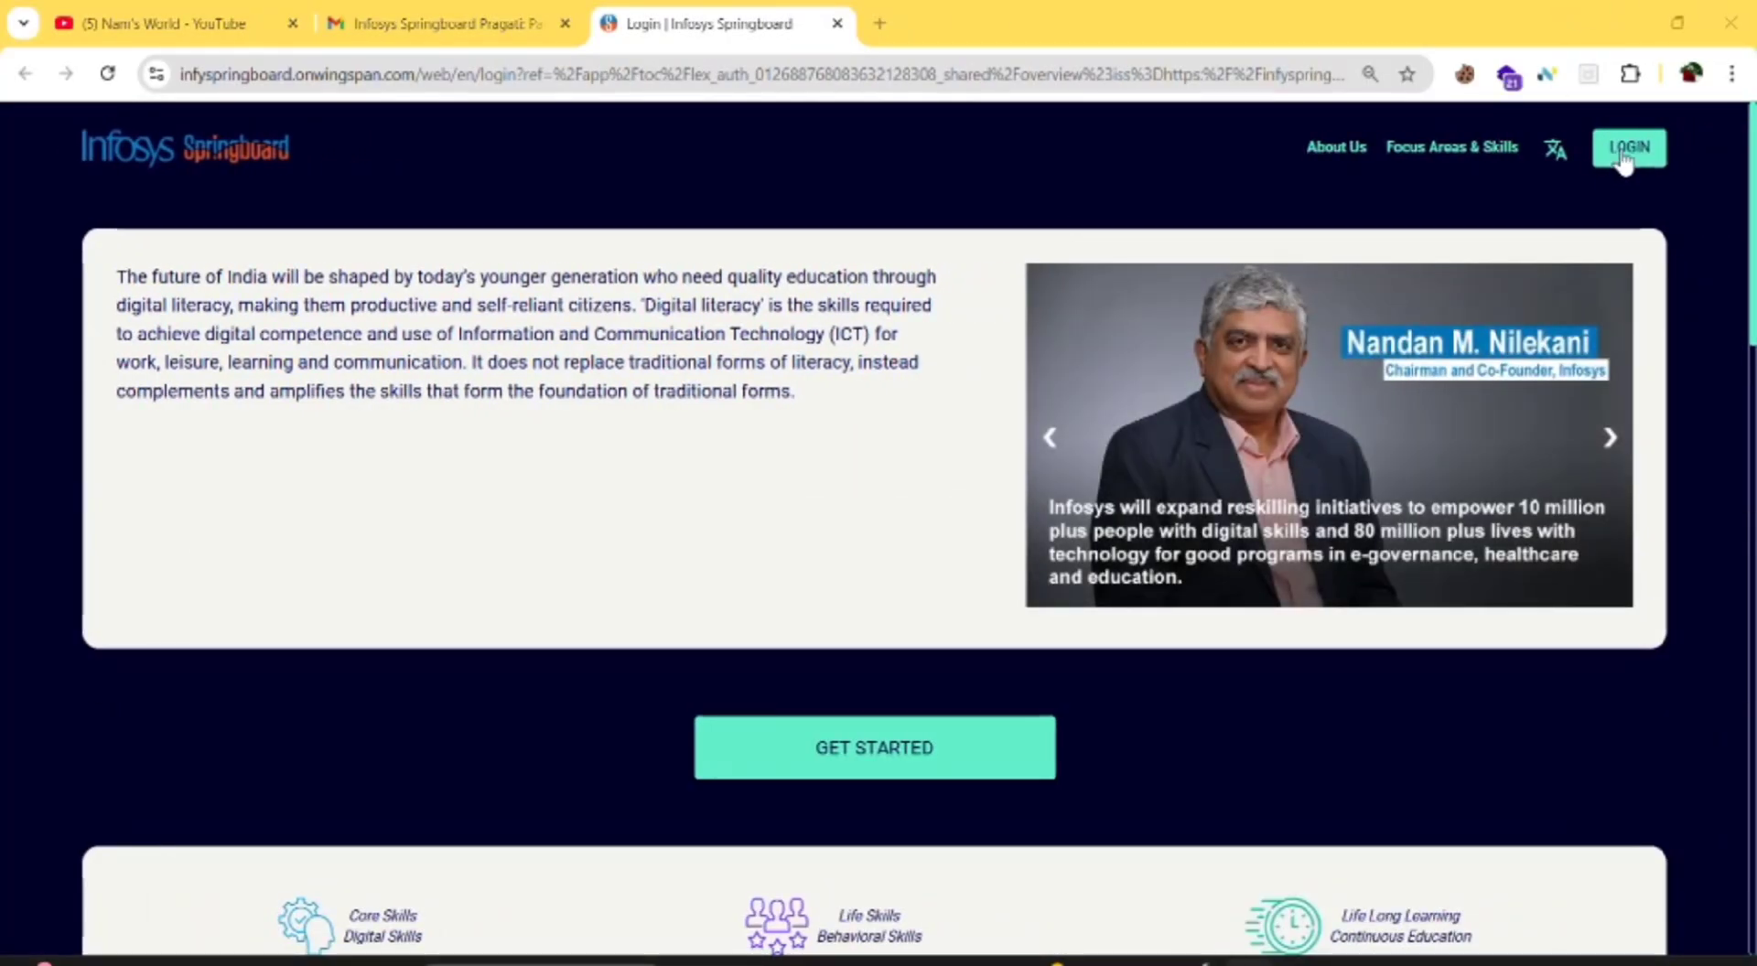
left_click(1627, 146)
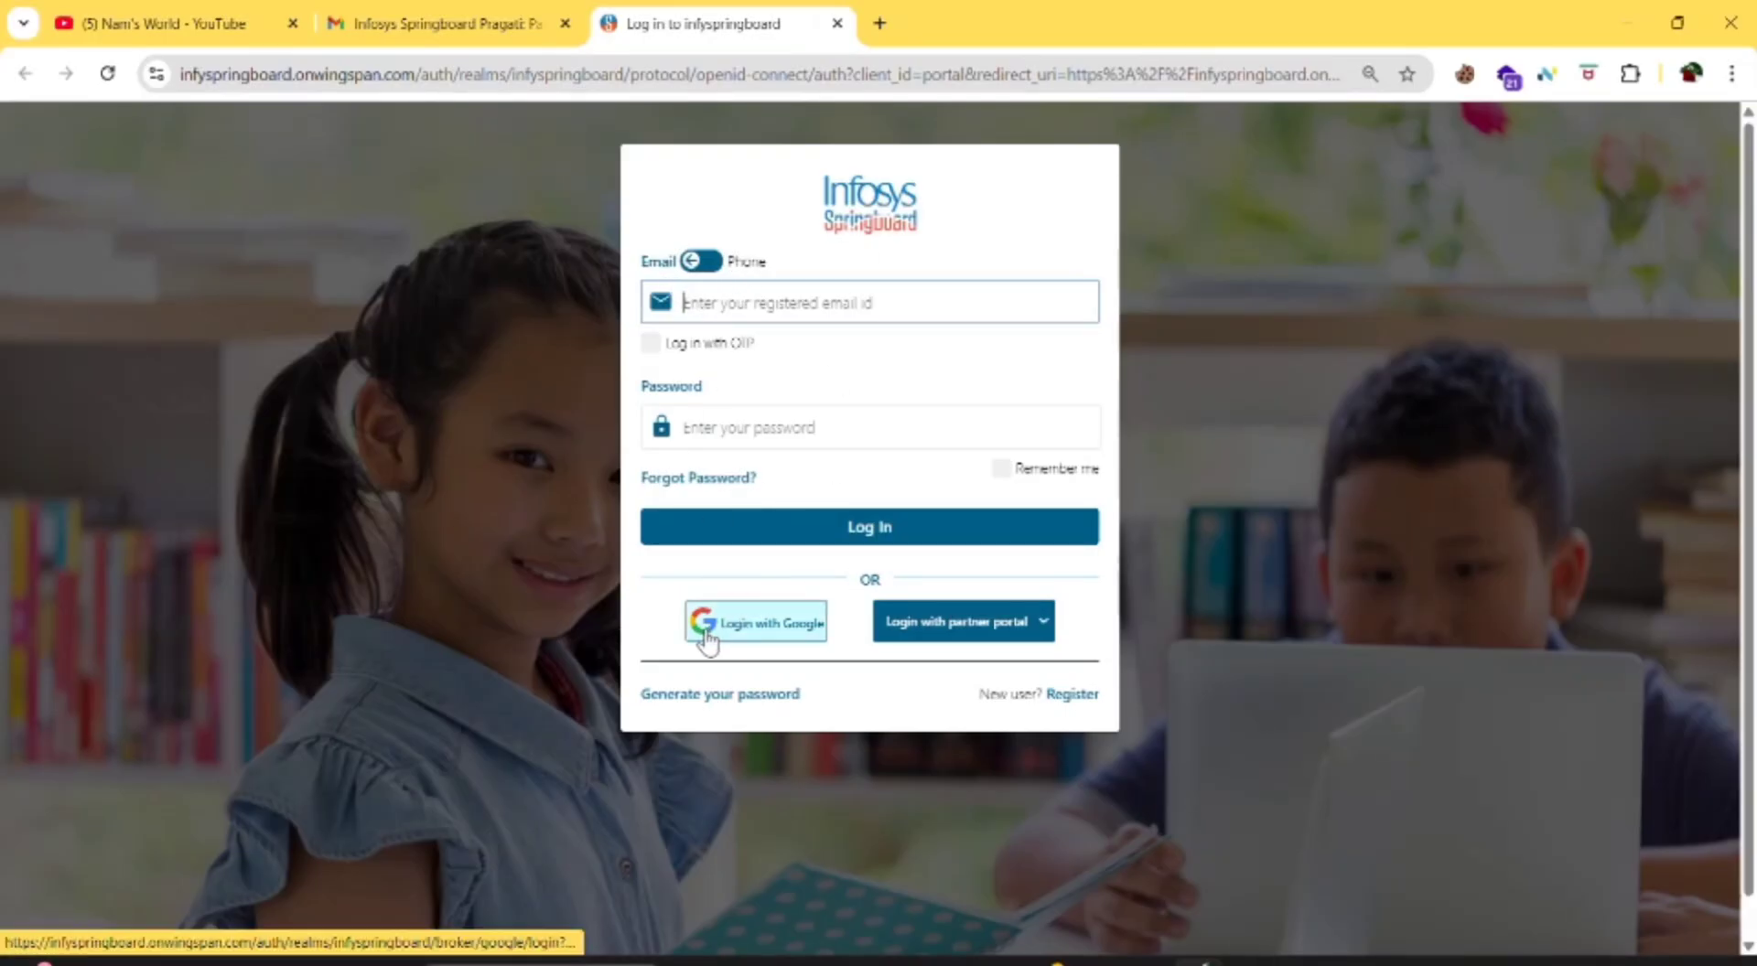
left_click(753, 620)
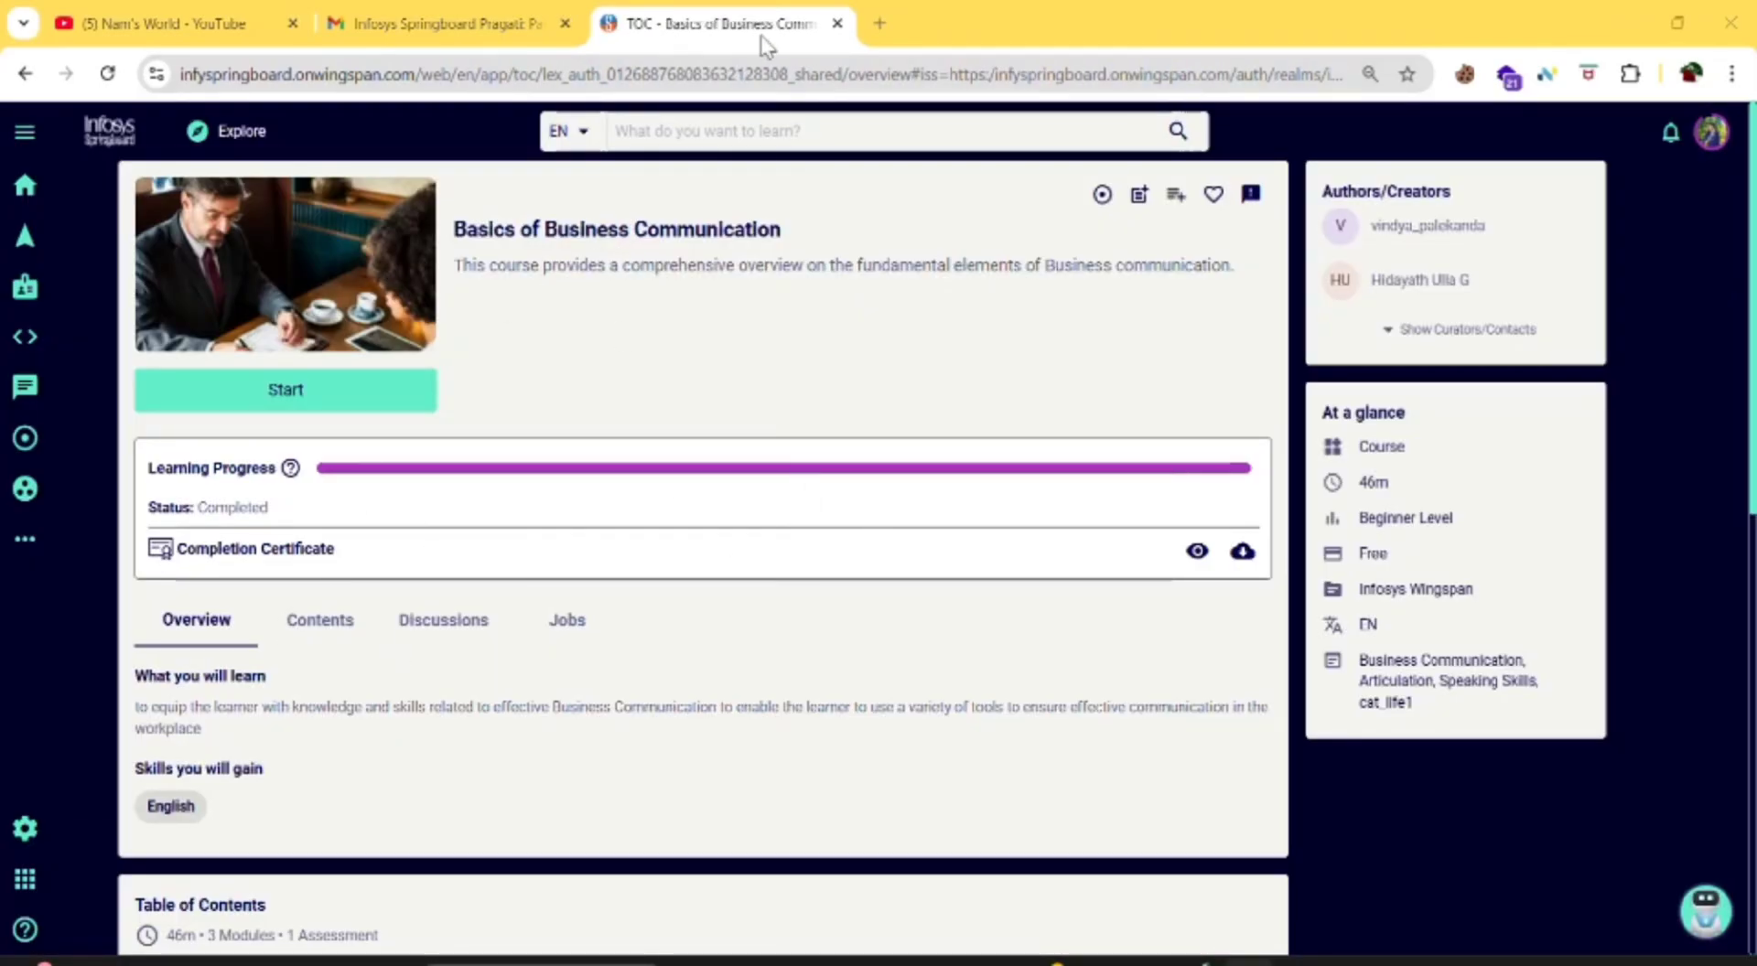
mouse_move(333, 482)
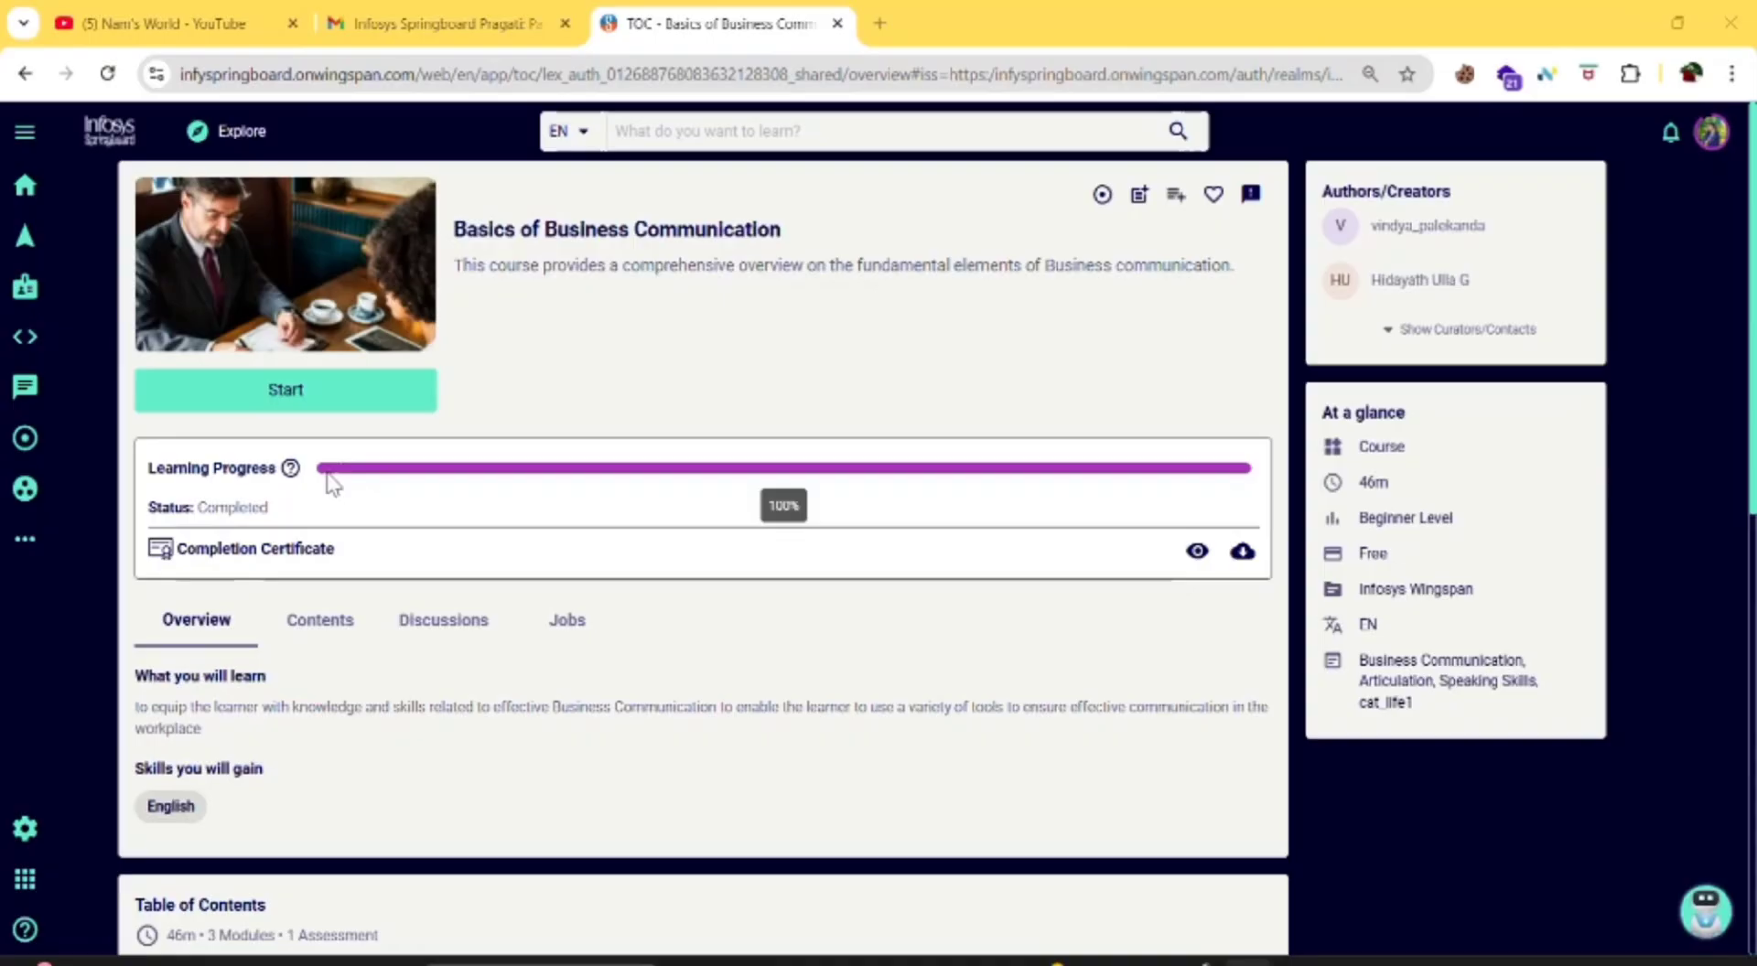
mouse_move(1197, 551)
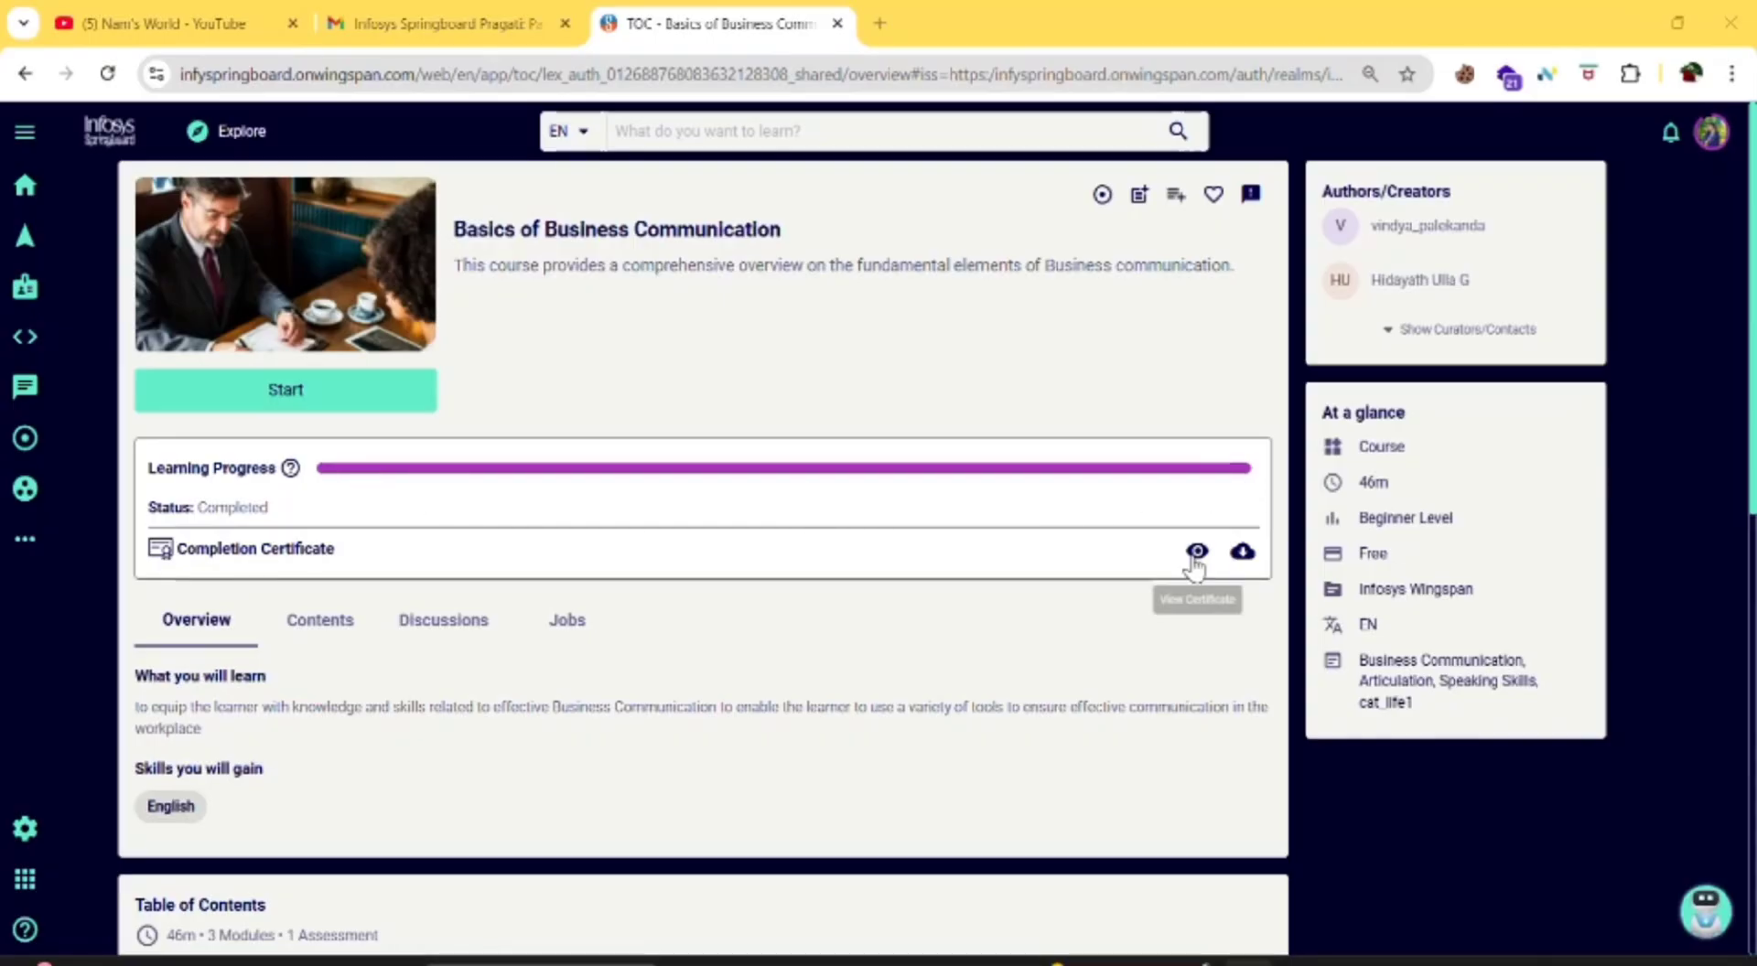
left_click(1197, 551)
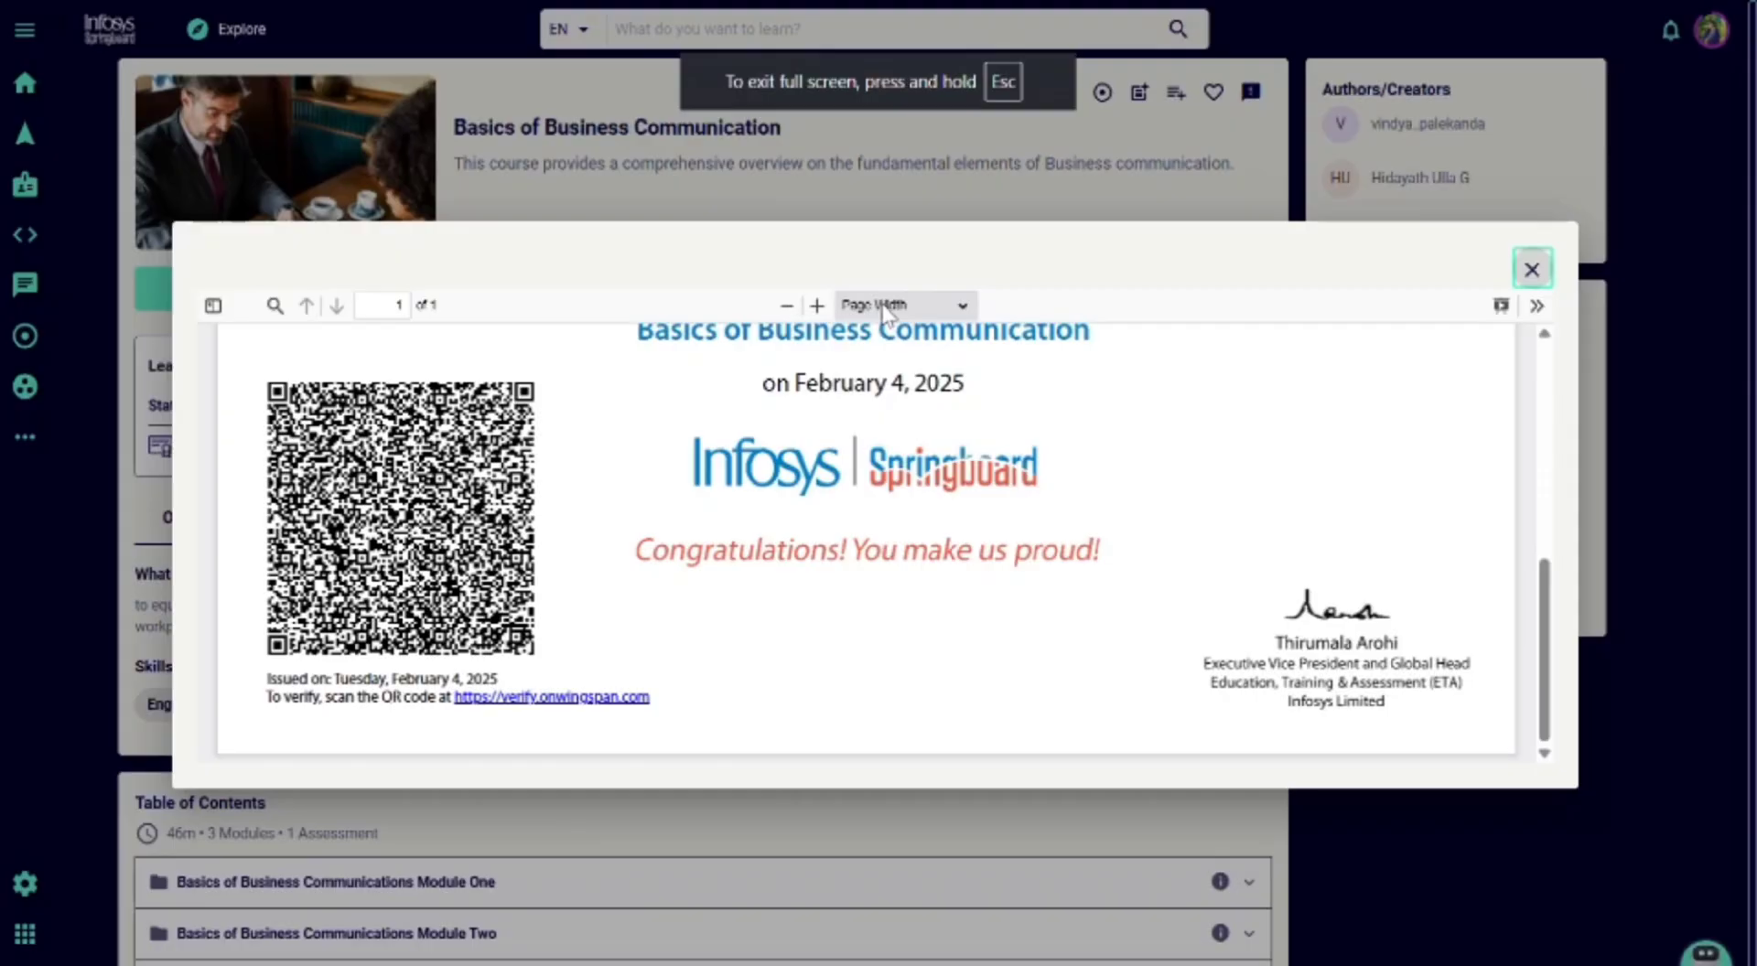
left_click(1532, 267)
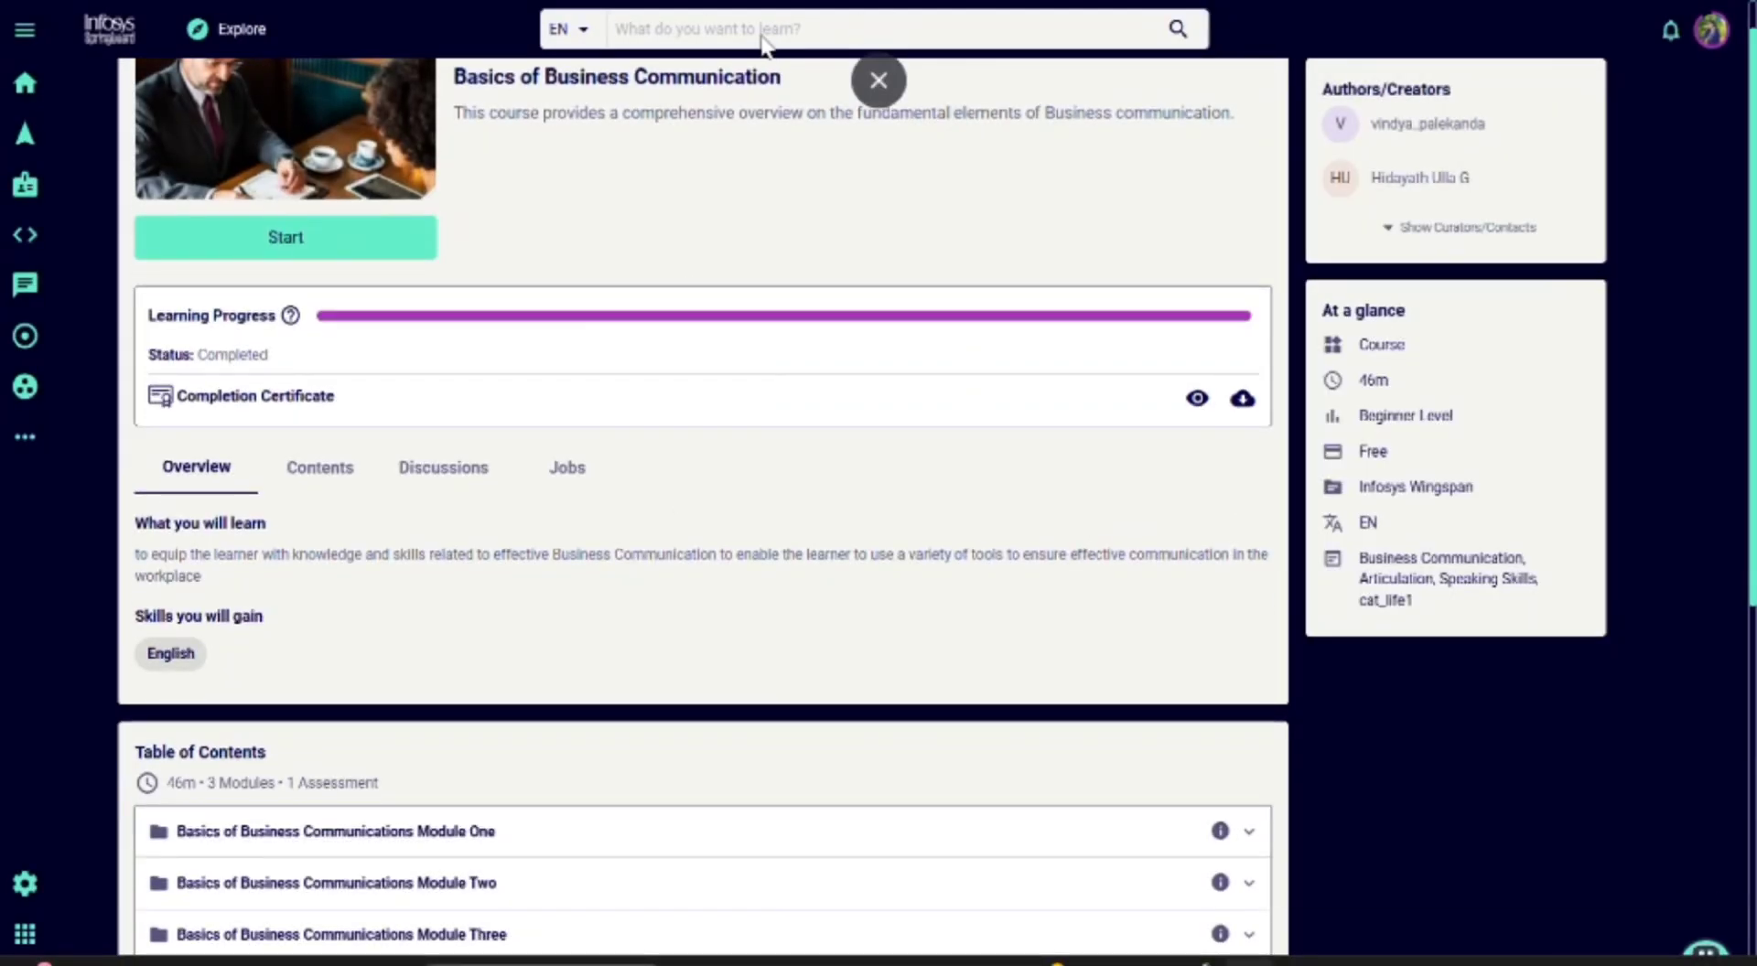
mouse_move(1241, 399)
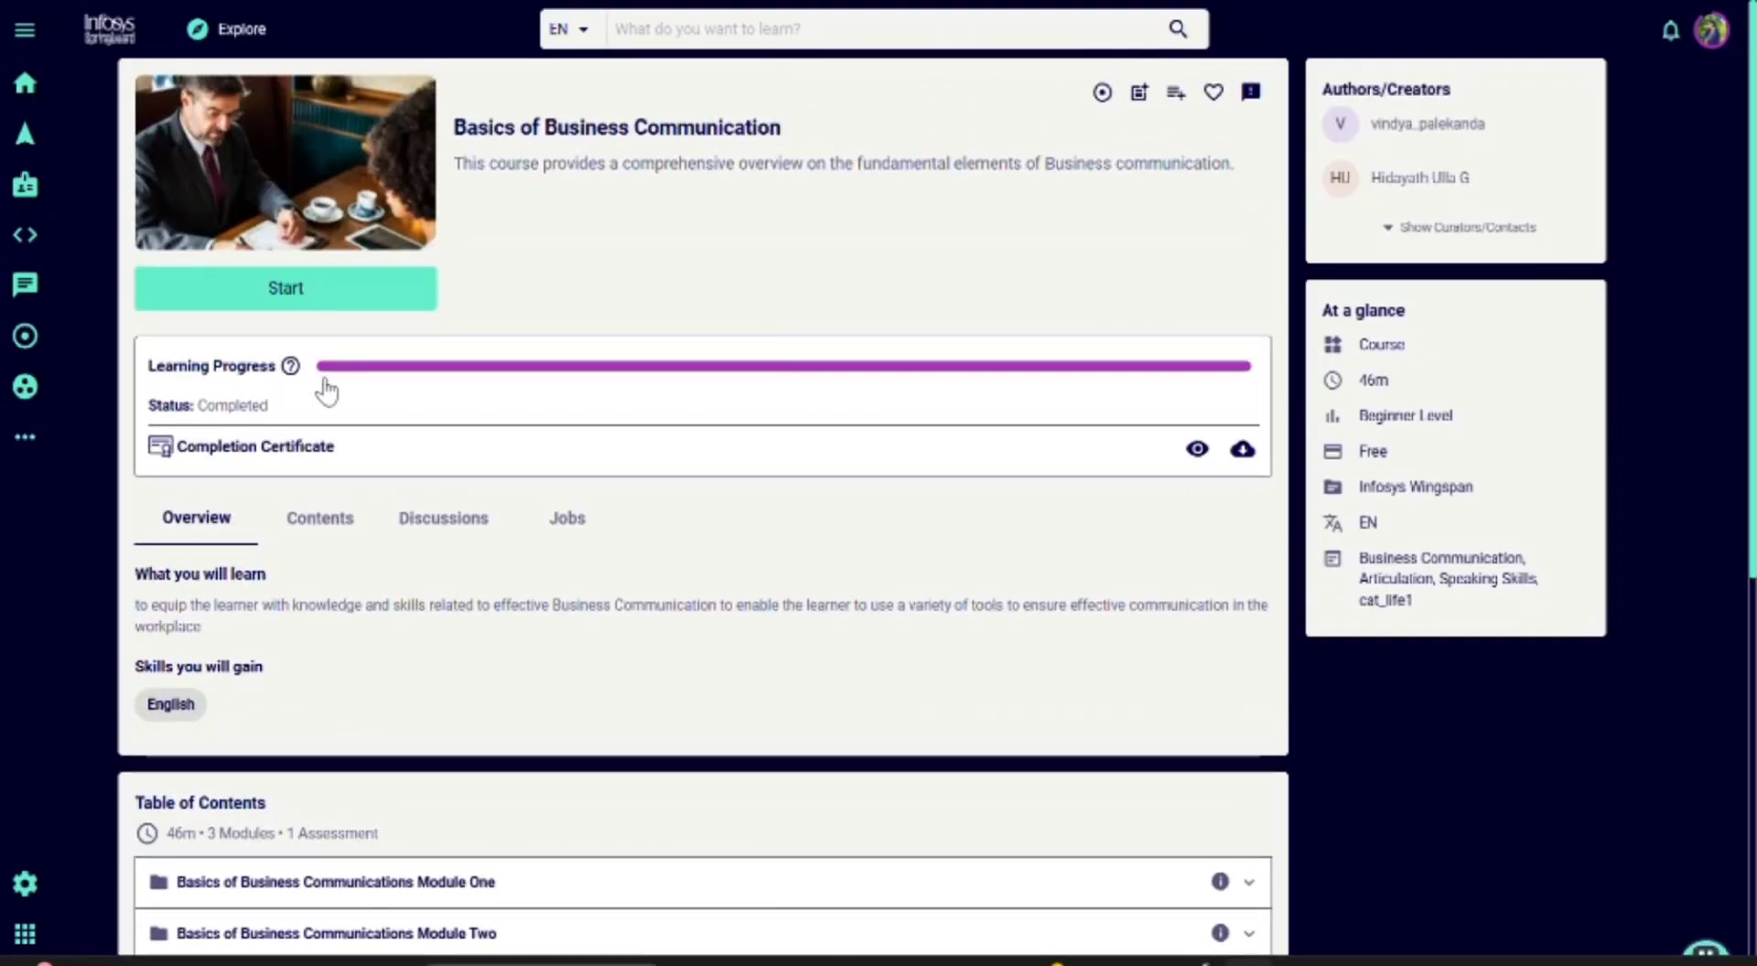
- Open the Basics of Business Communications Assessment to show its test instructions
left_click(285, 288)
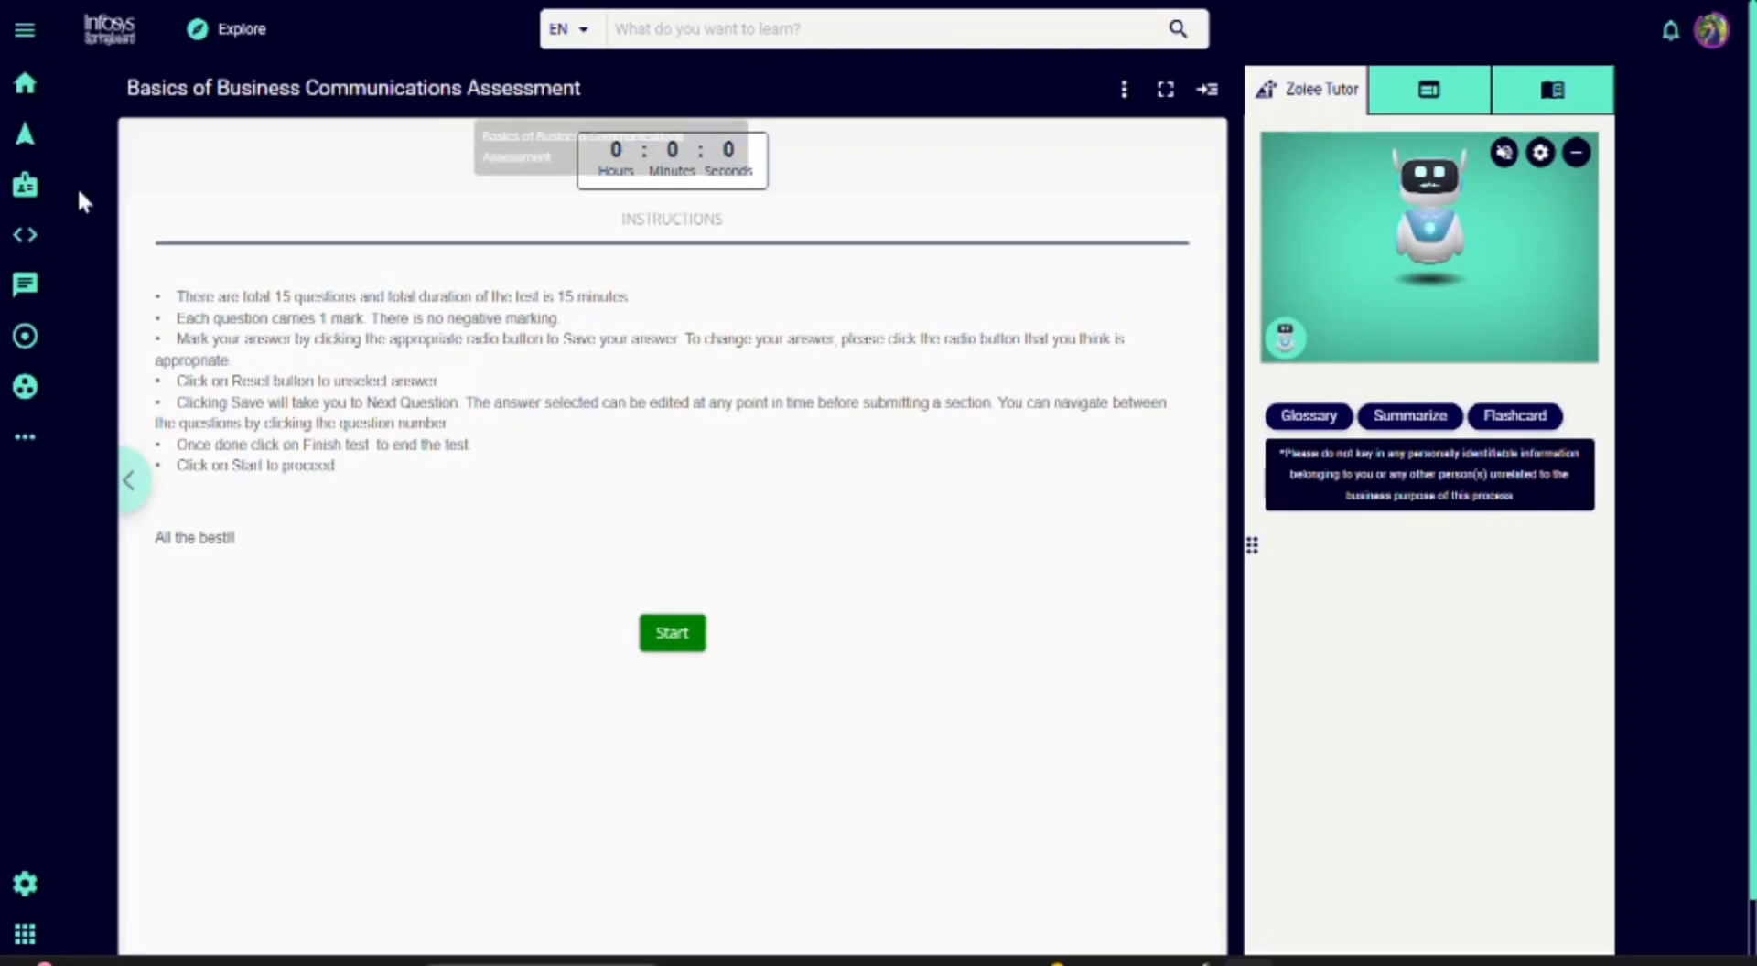
left_click(672, 631)
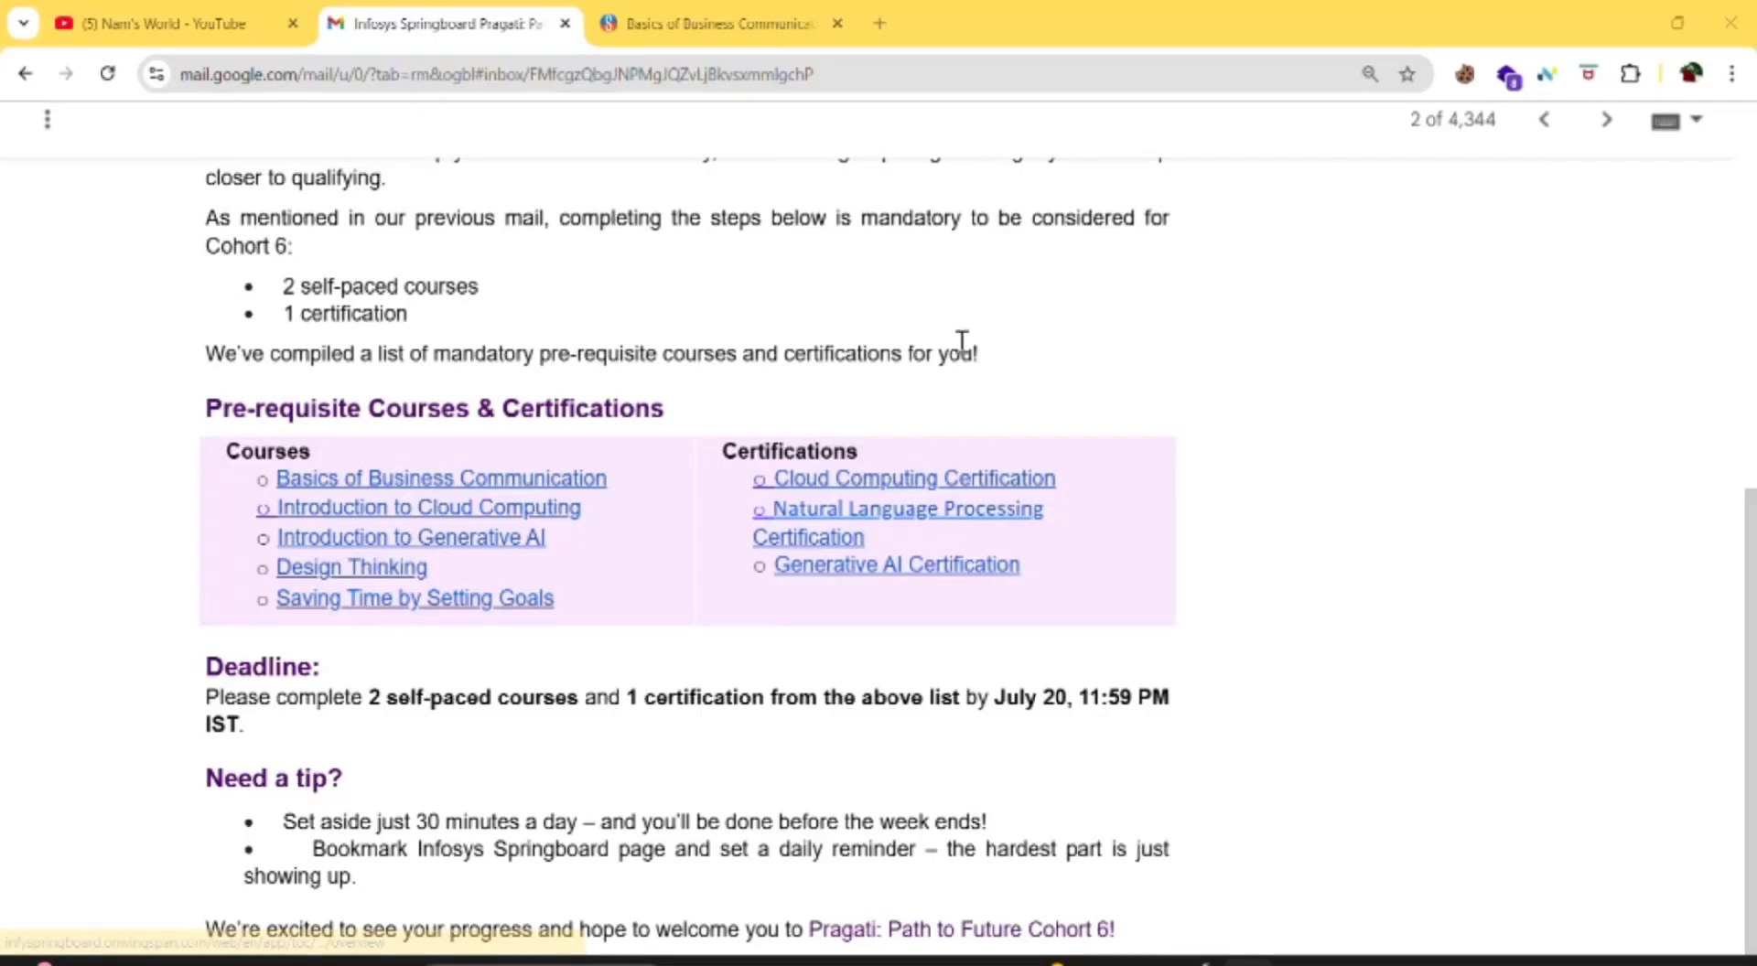
mouse_move(827, 538)
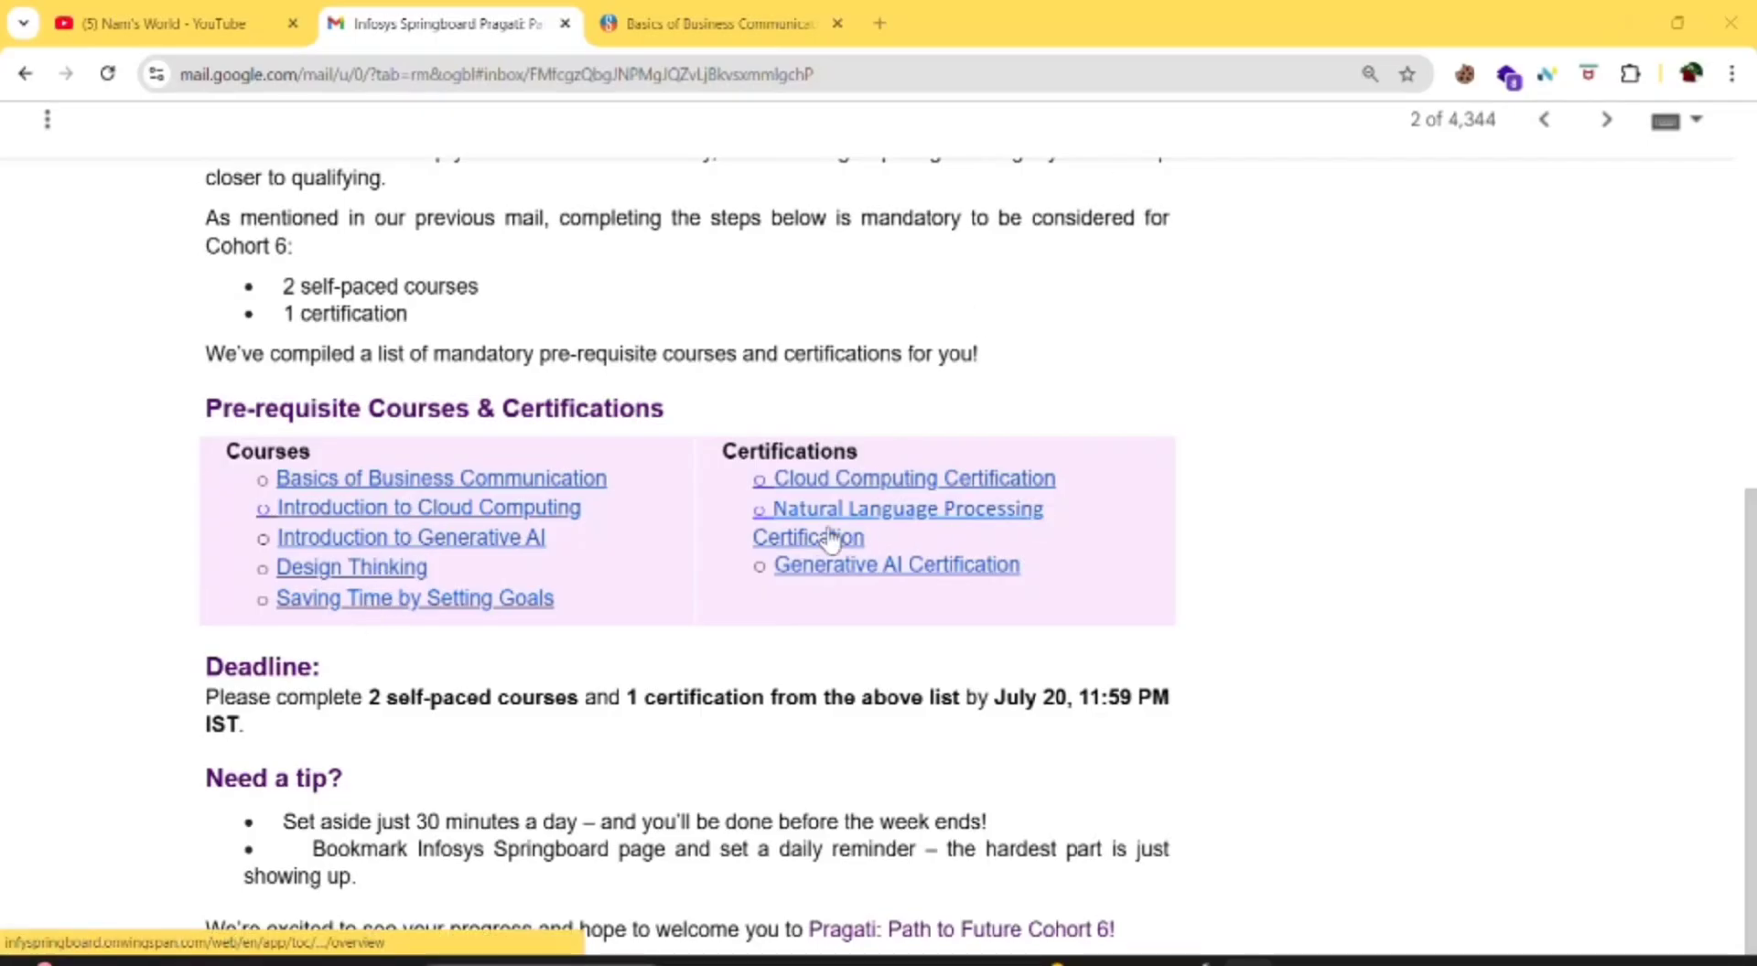
- Open the Natural Language Processing Certification link under Certifications in the email
left_click(896, 507)
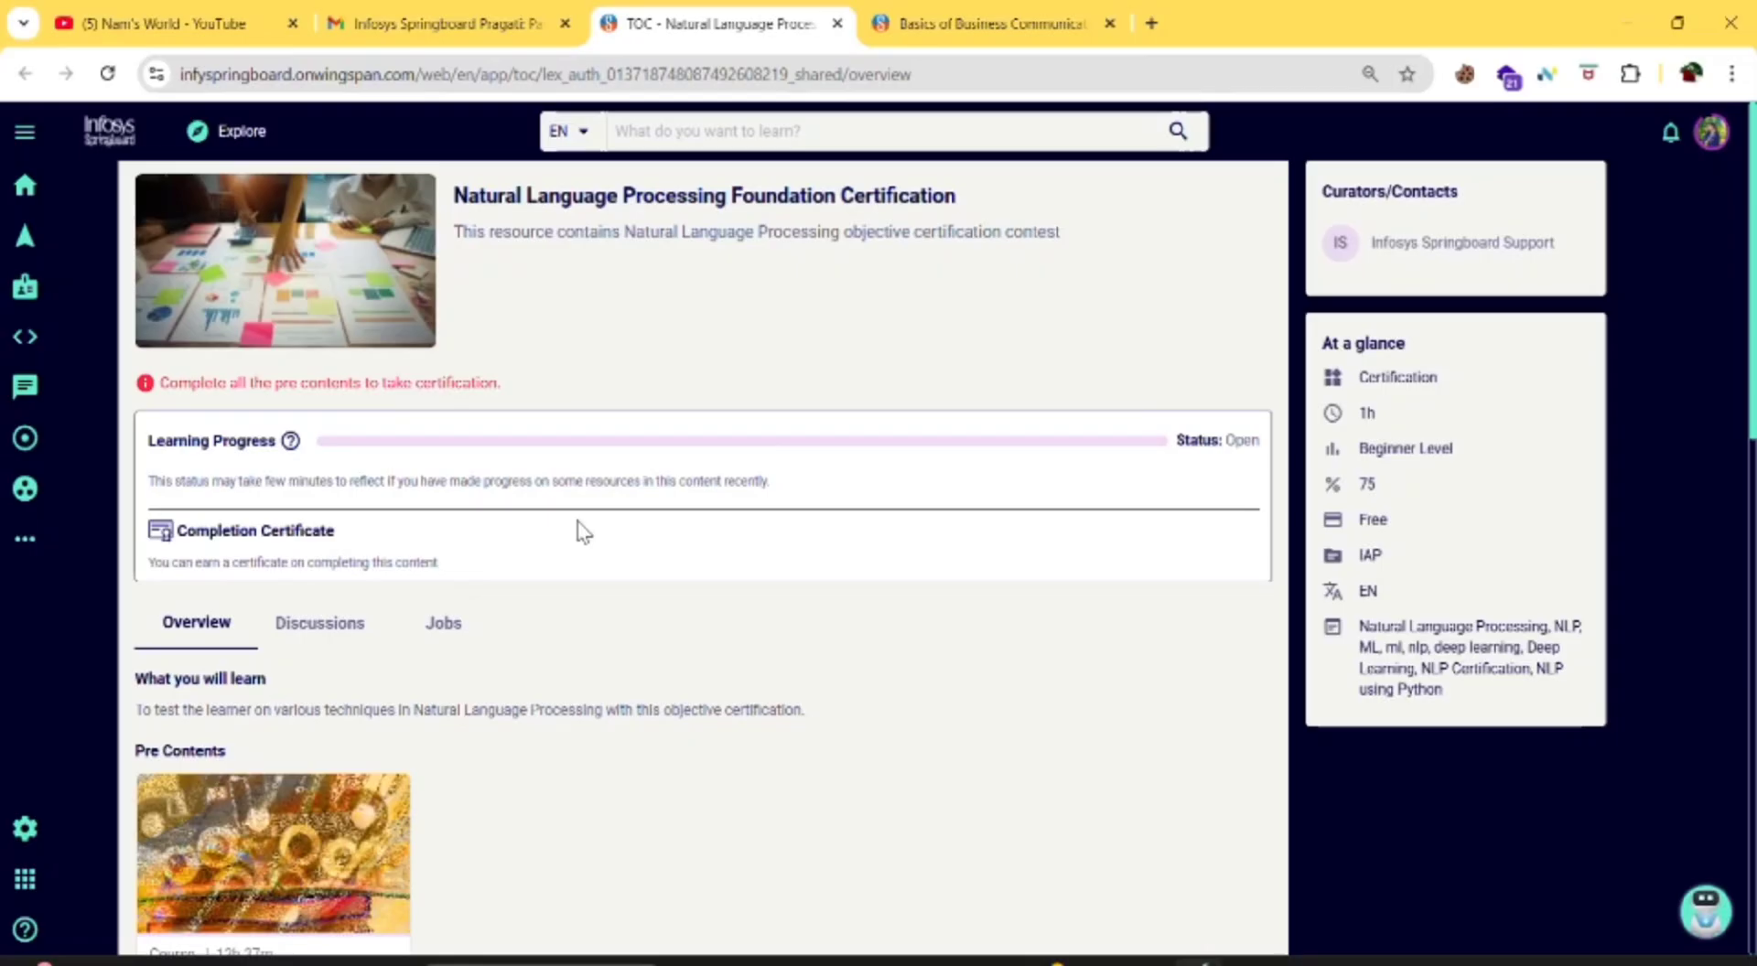
- Scroll to Pre Contents and open the Natural Language Processing for developers course card
scroll("down", 3)
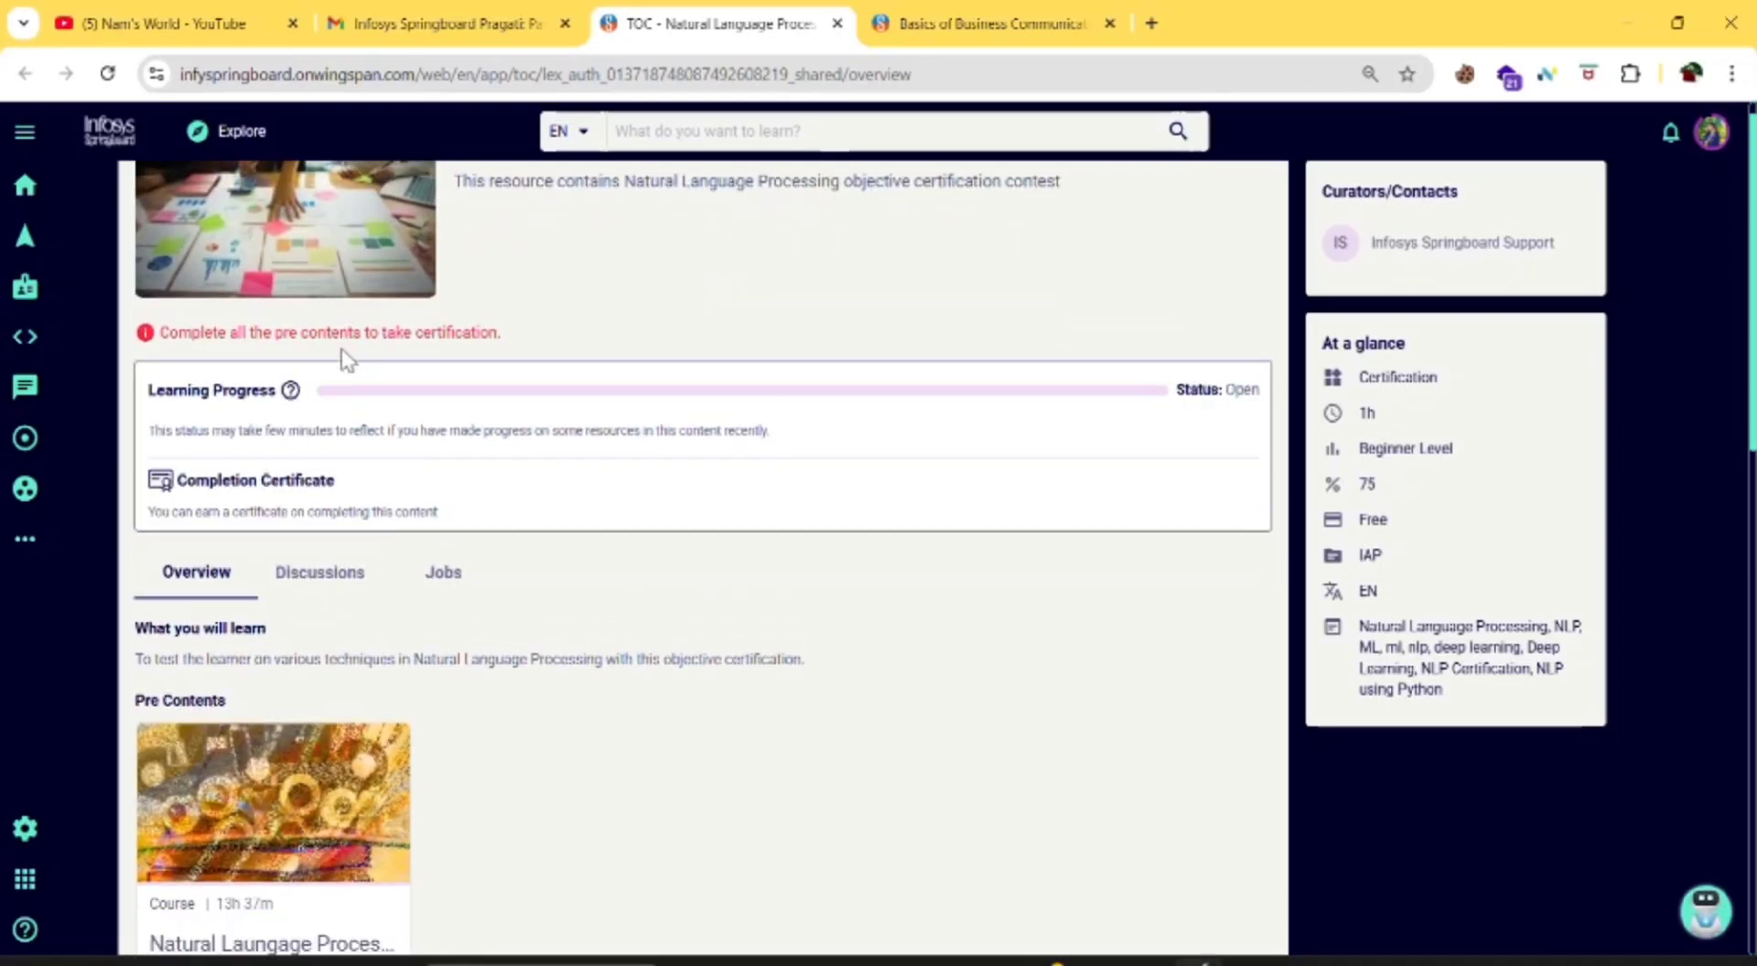
scroll("down", 3)
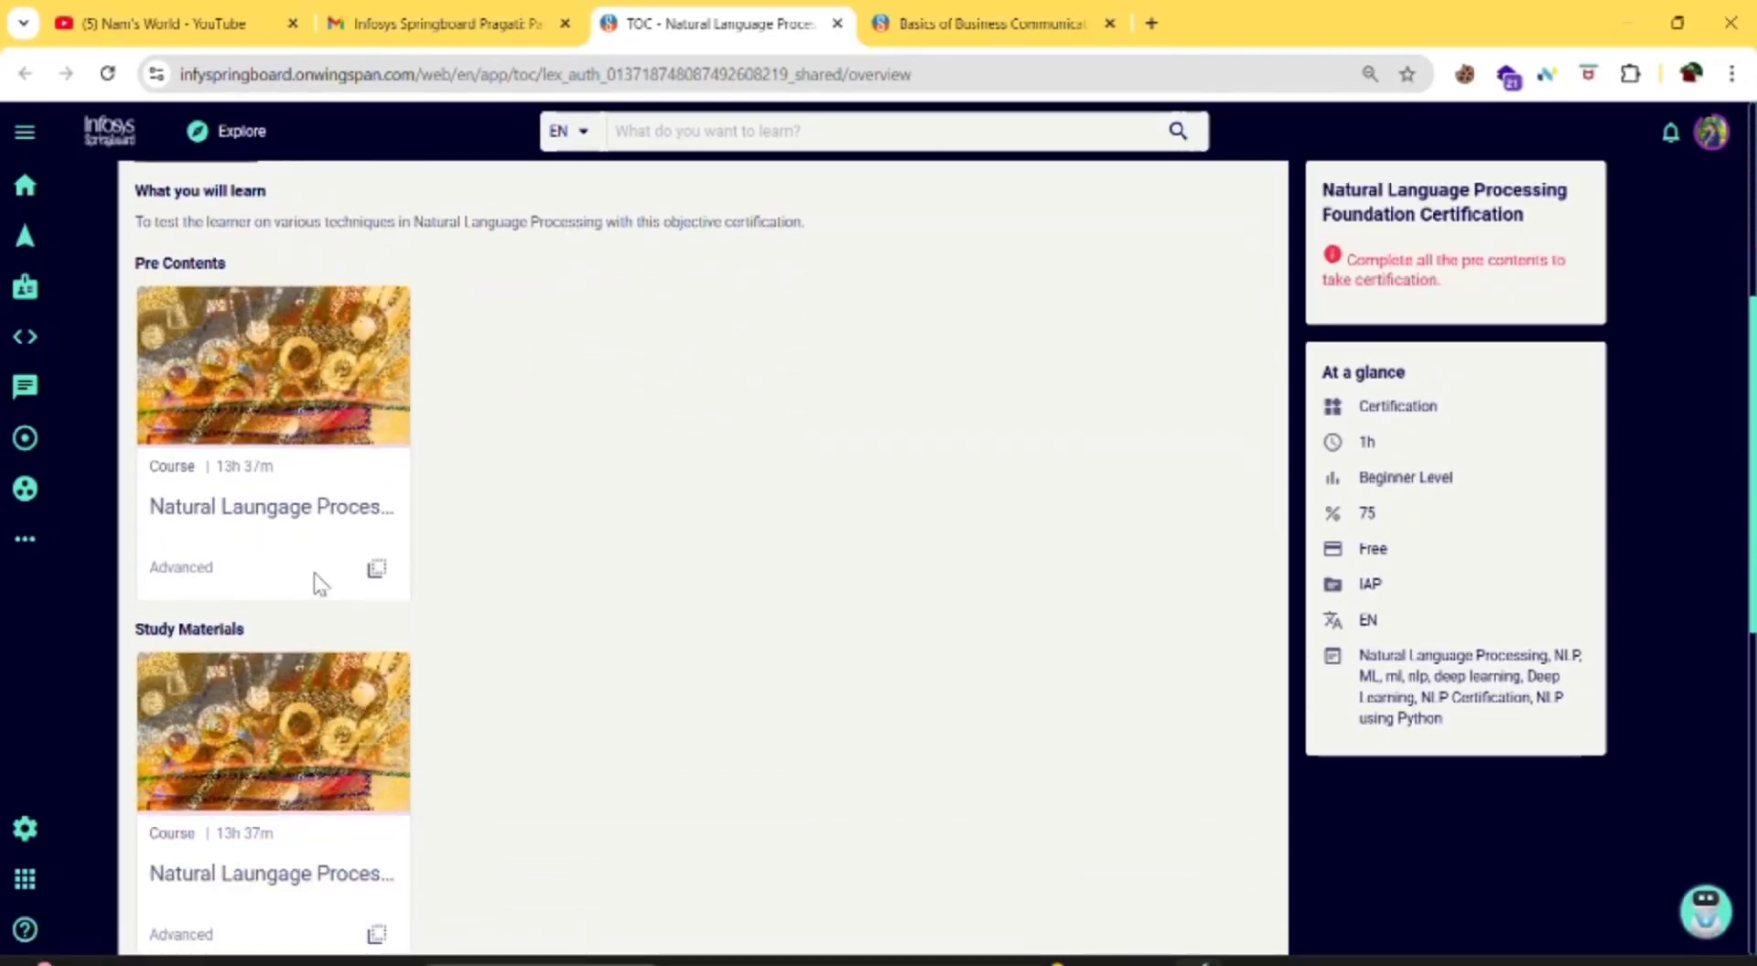
scroll("down", 3)
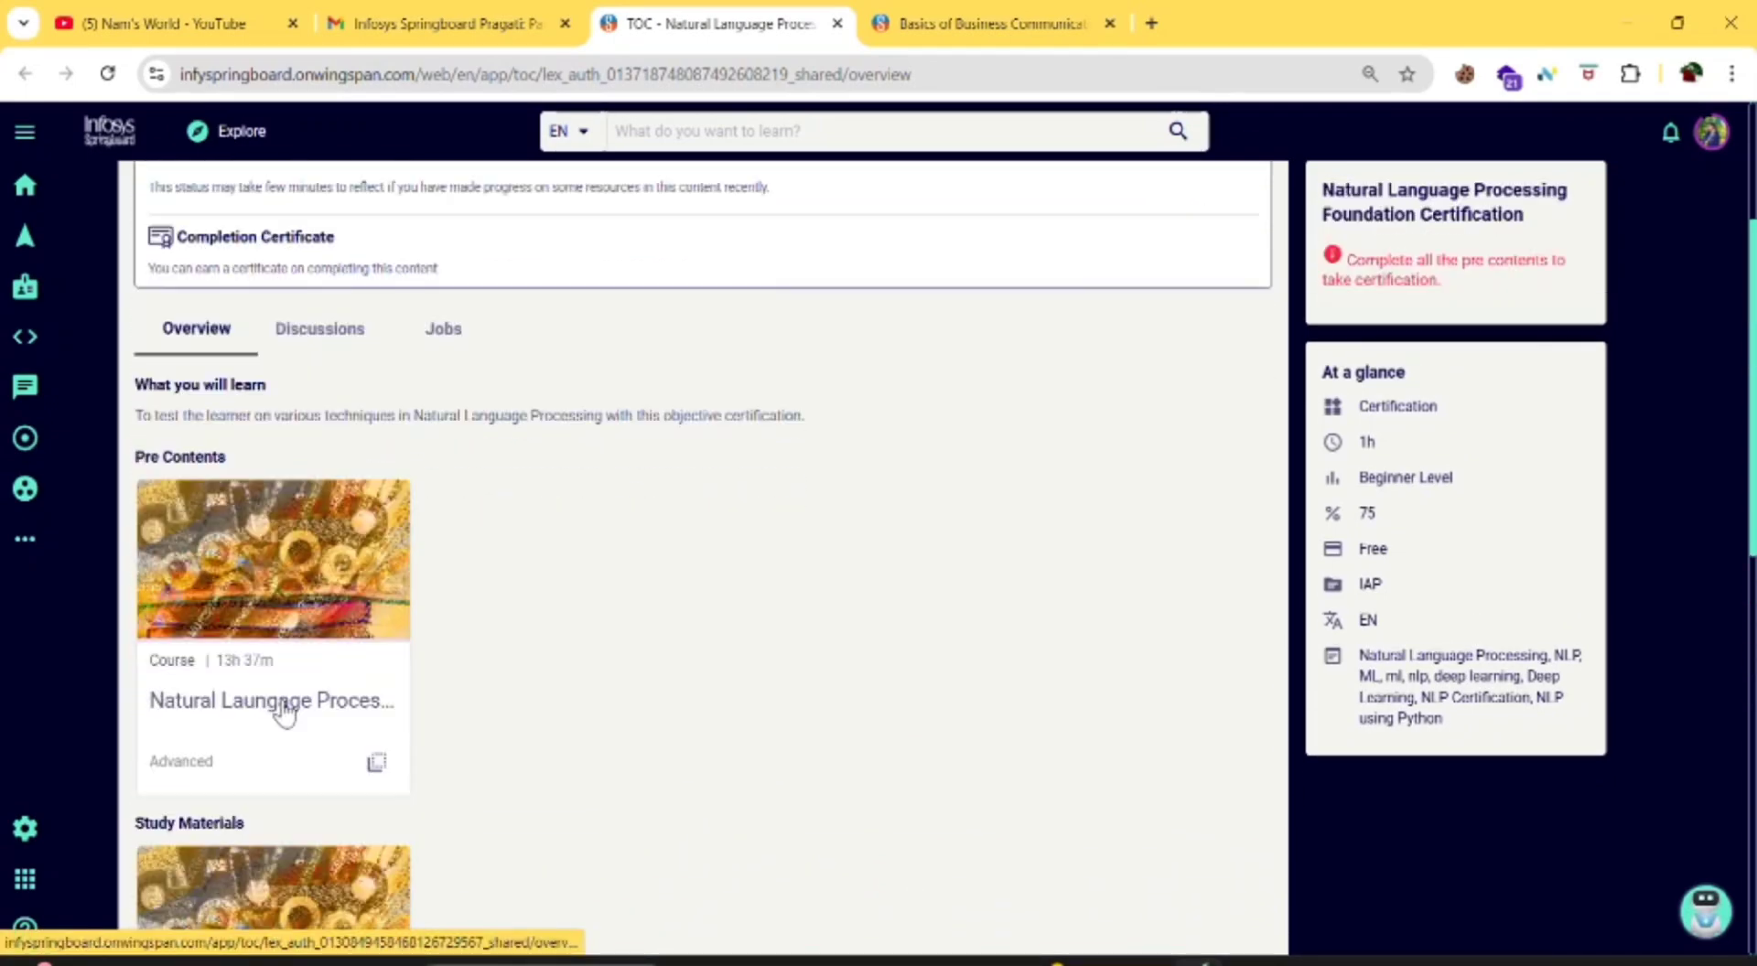
scroll("down", 3)
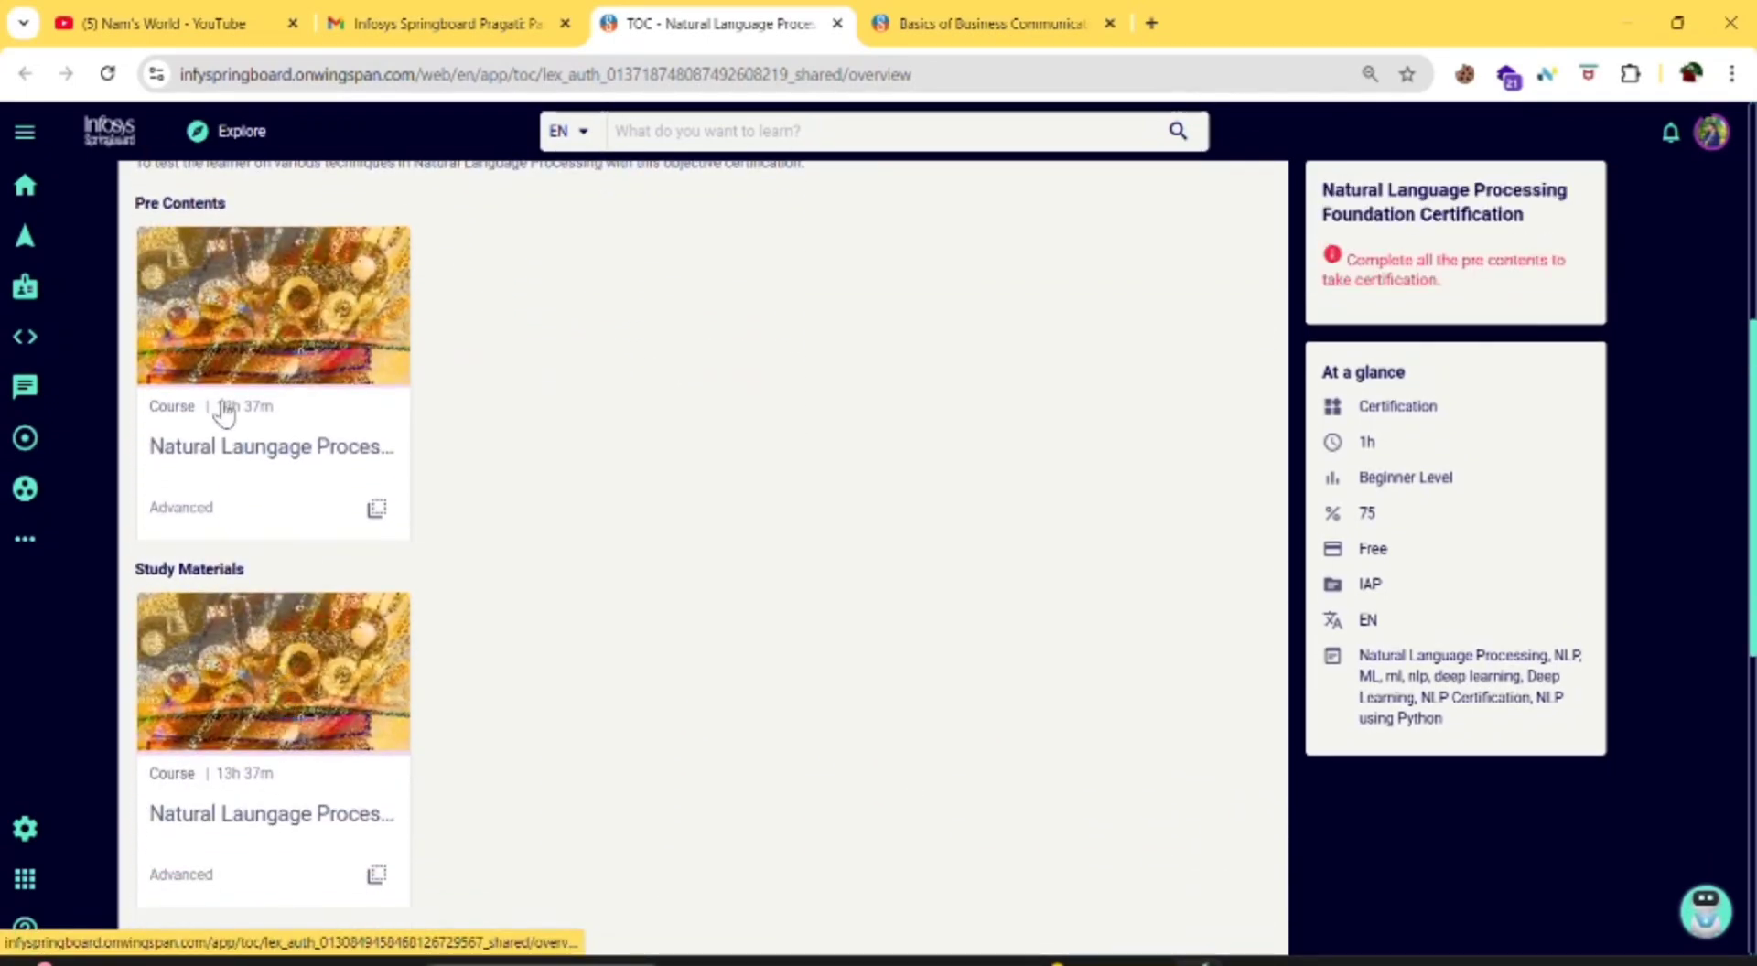
scroll("down", 3)
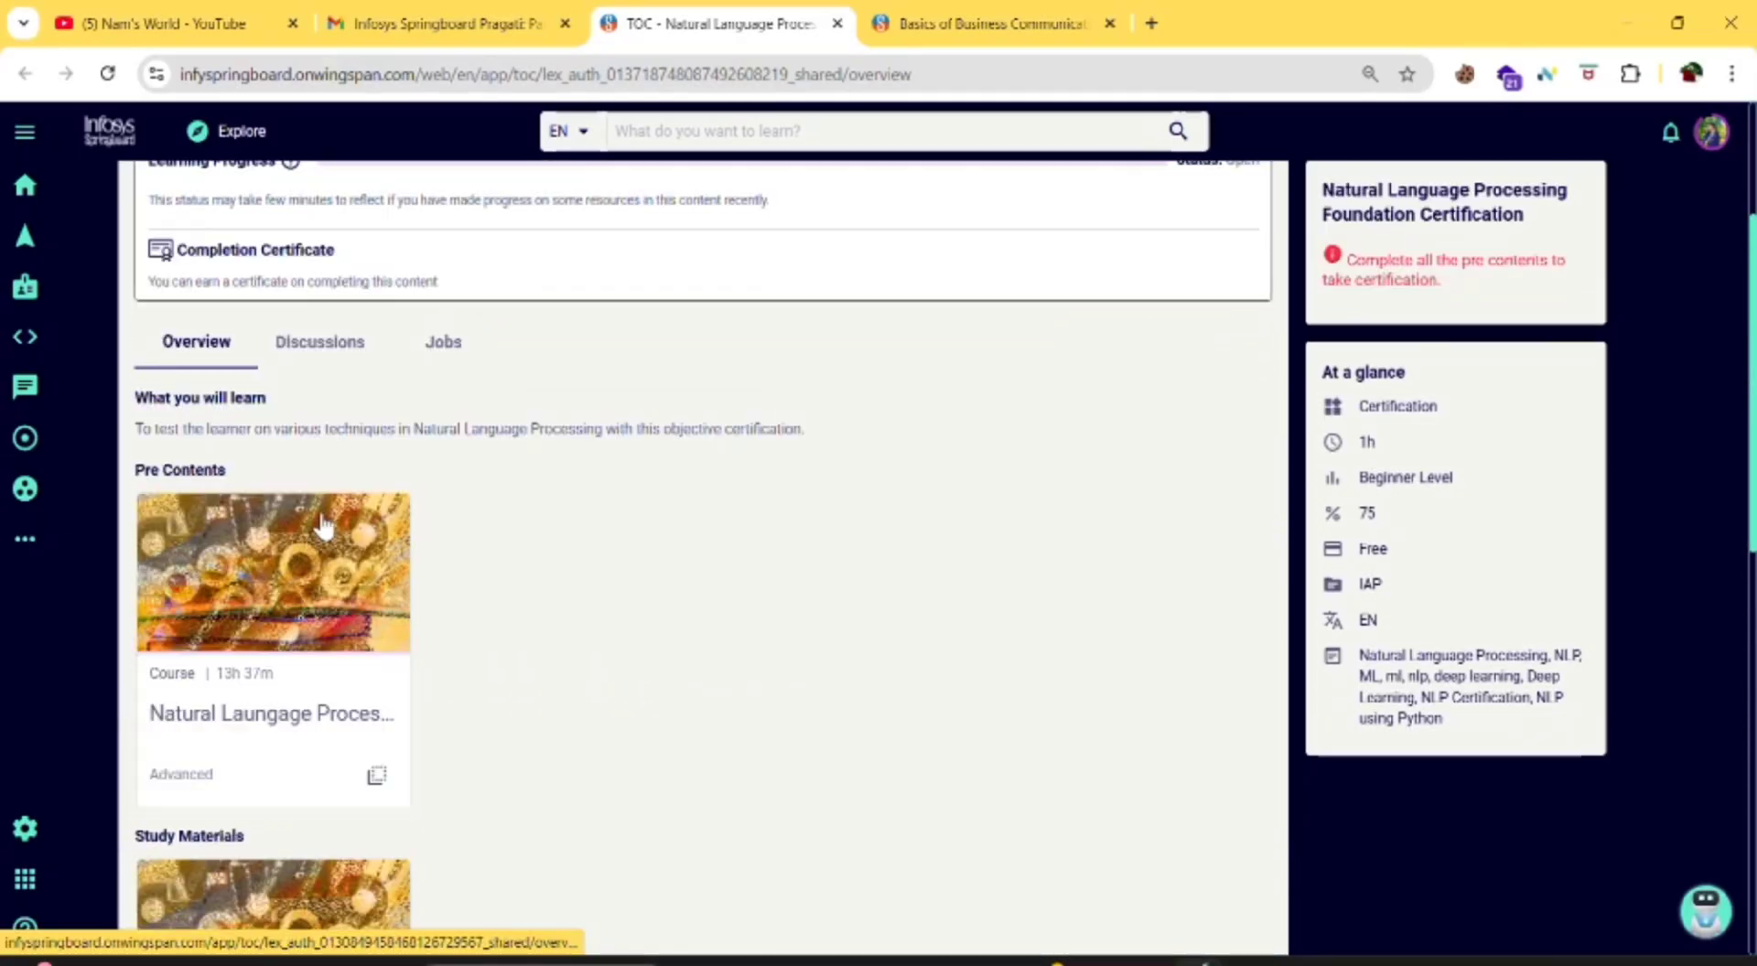
left_click(271, 571)
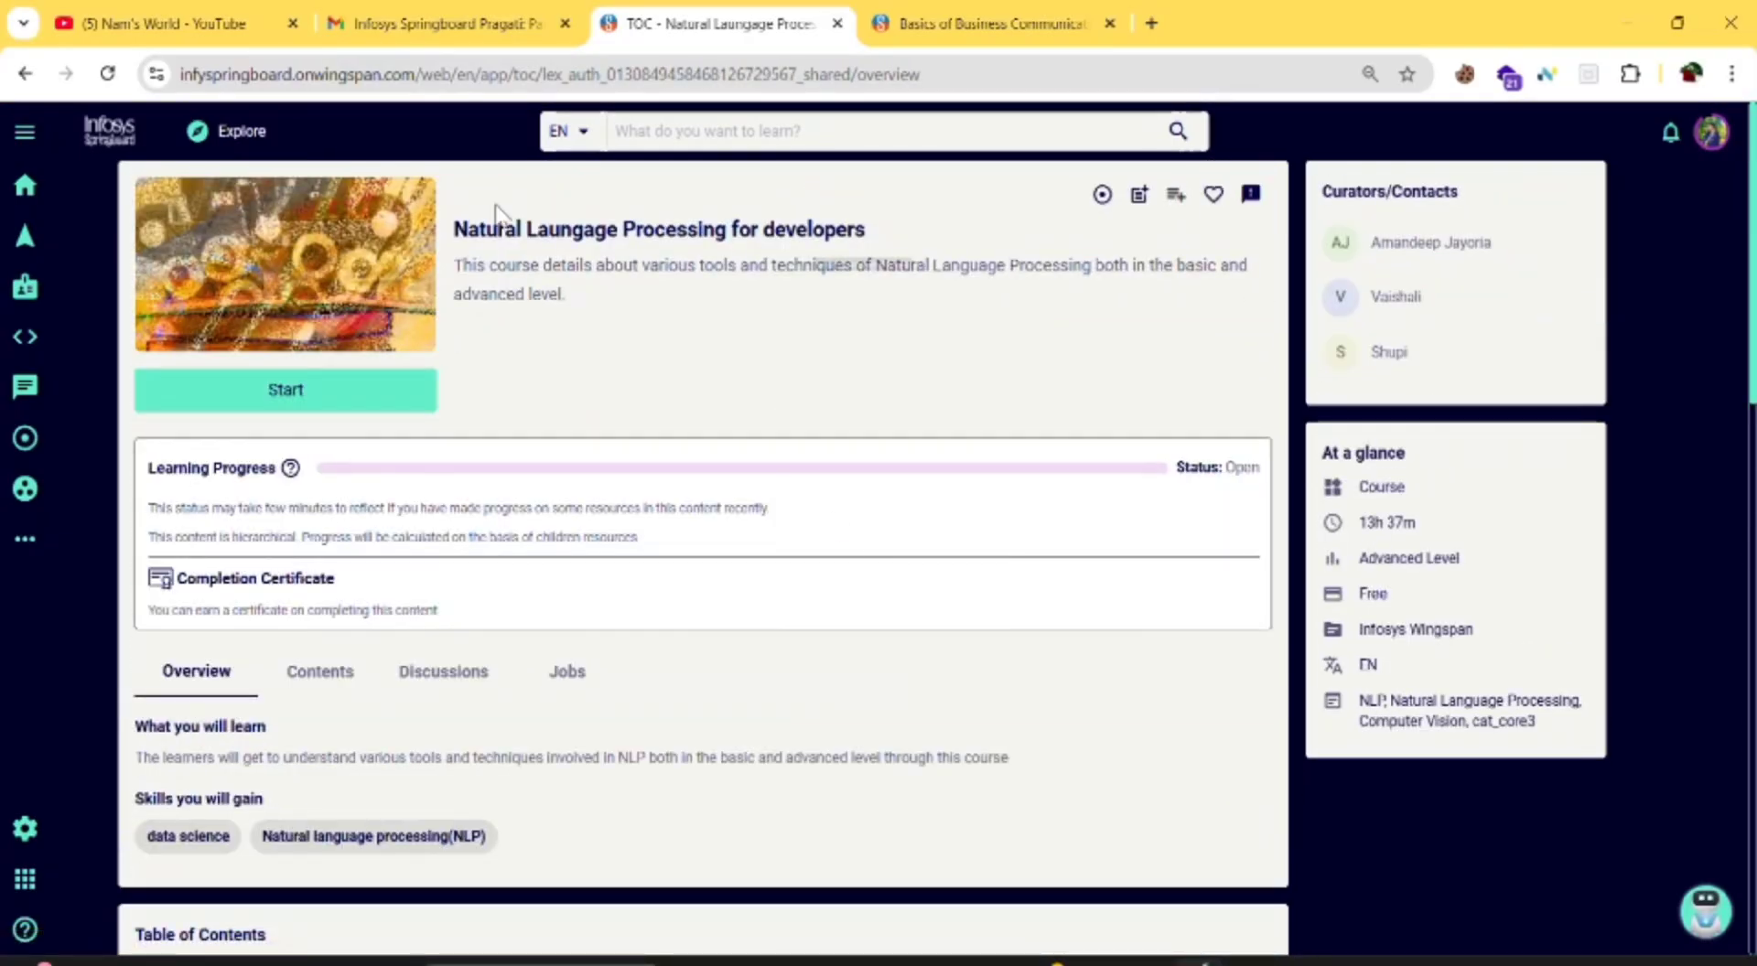
- Start the NLP course, read its Prerequisites lesson, and go back to the certification overview
left_click(285, 390)
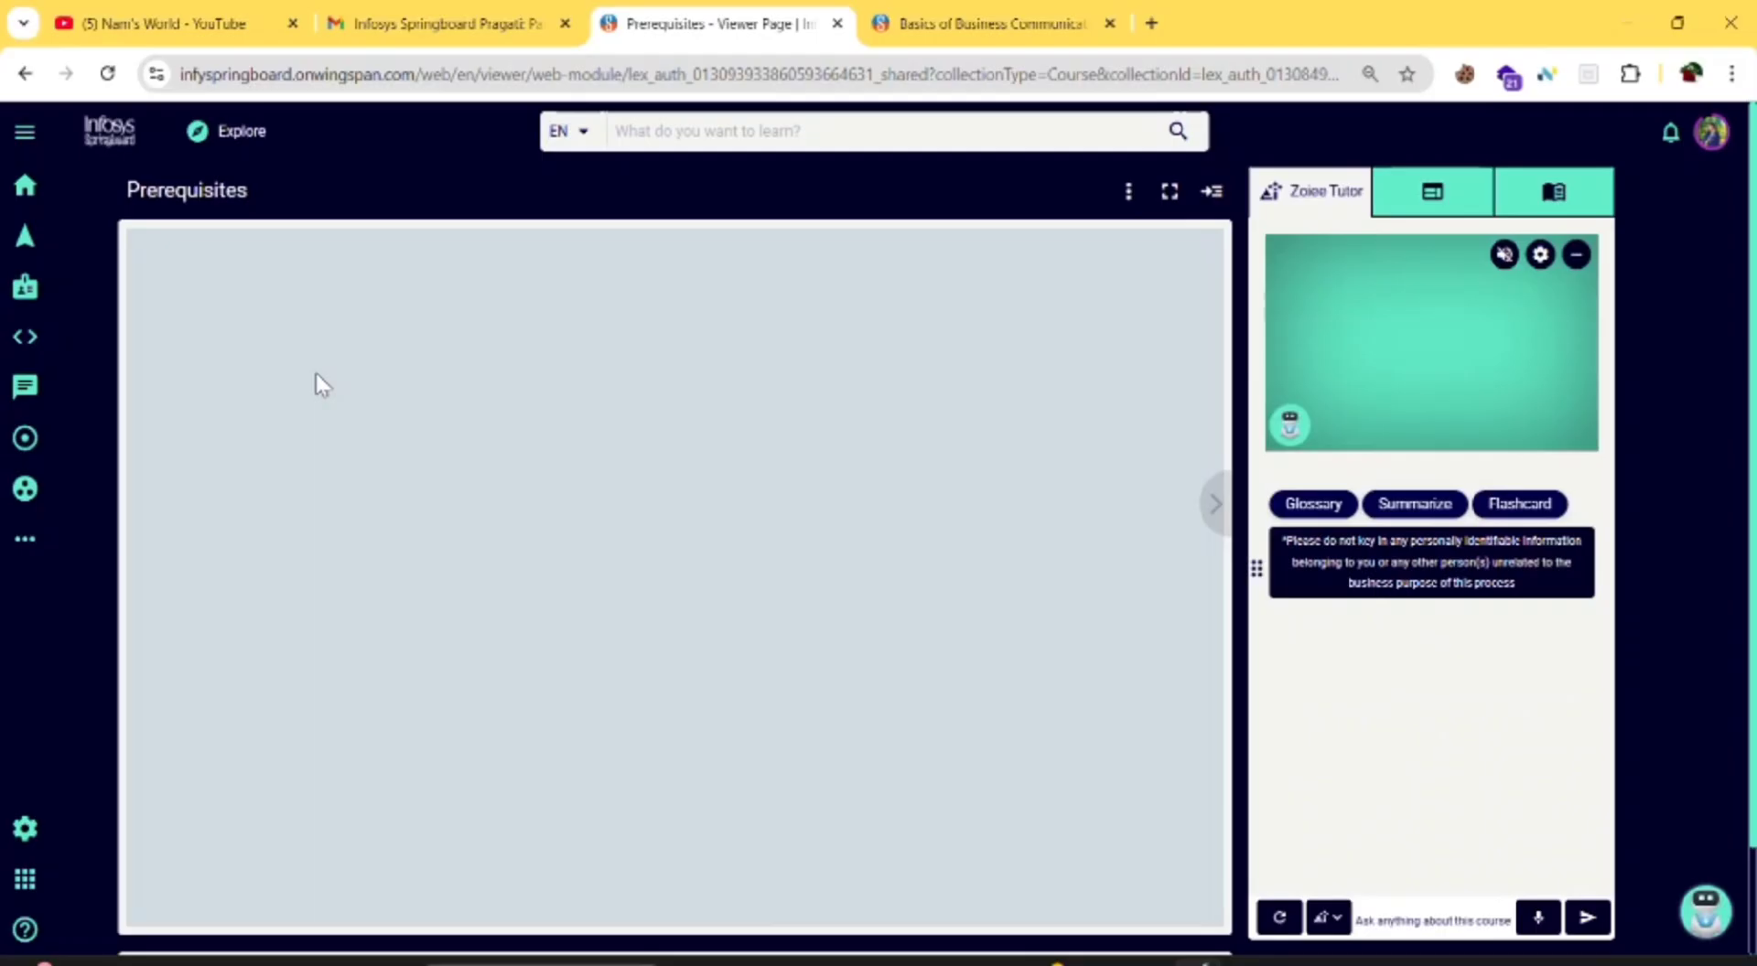
left_click(1431, 191)
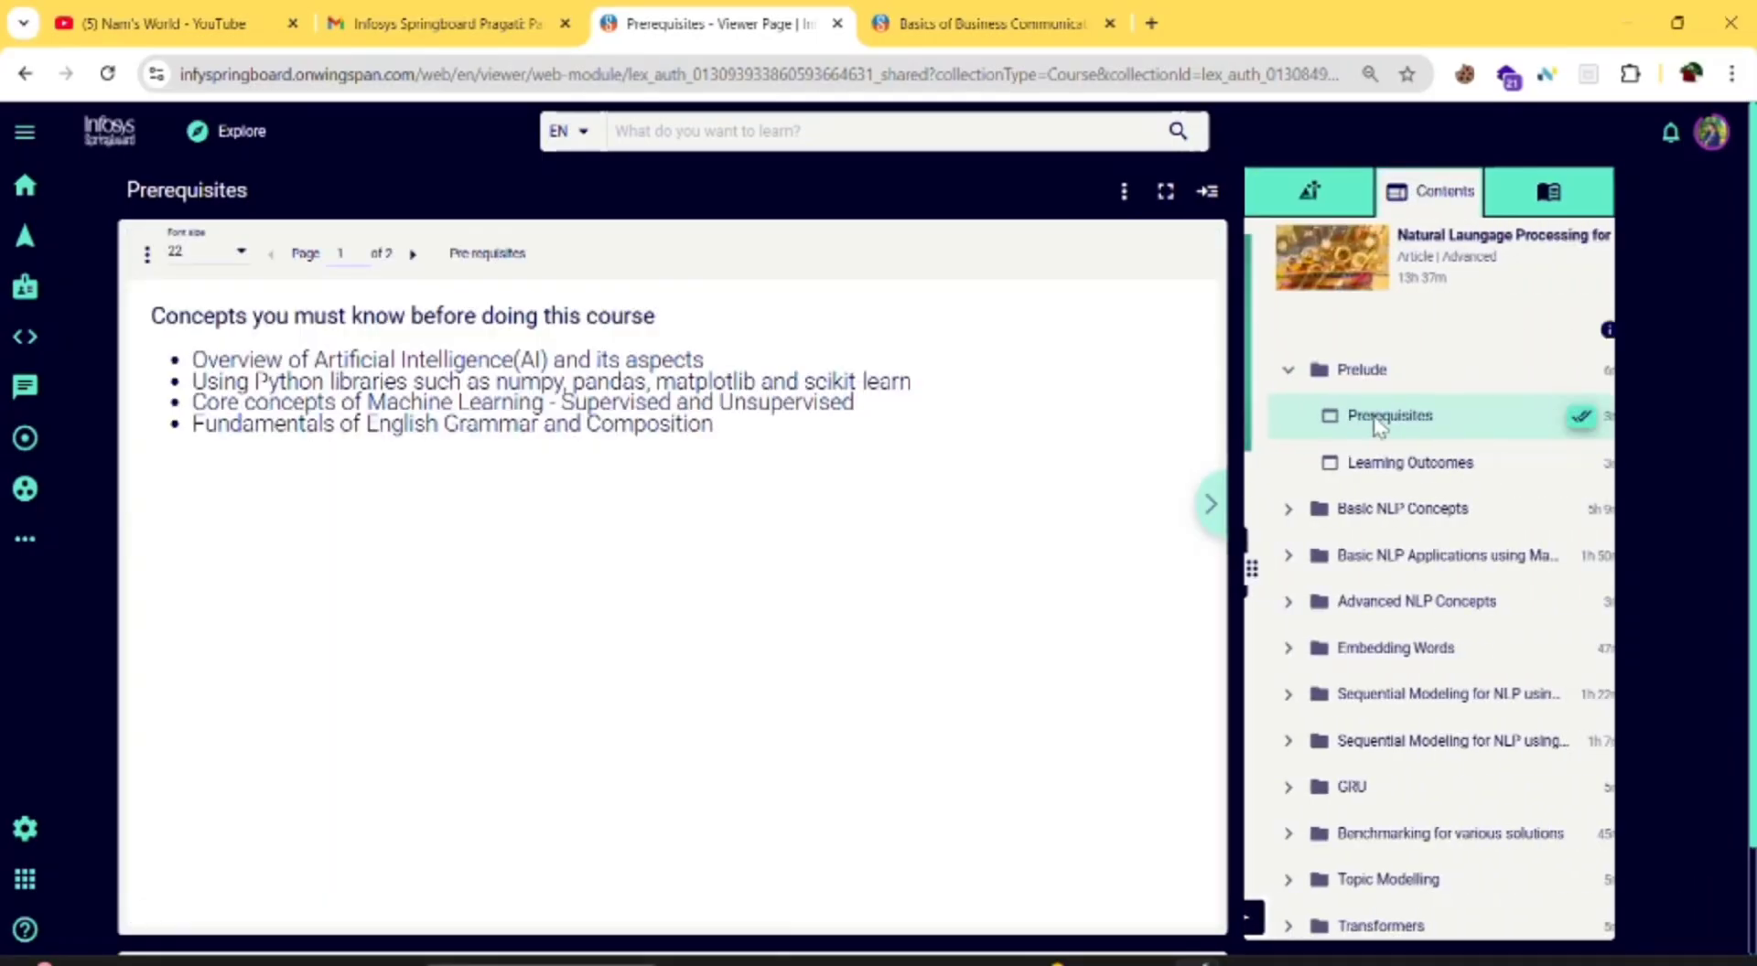
scroll("down", 3)
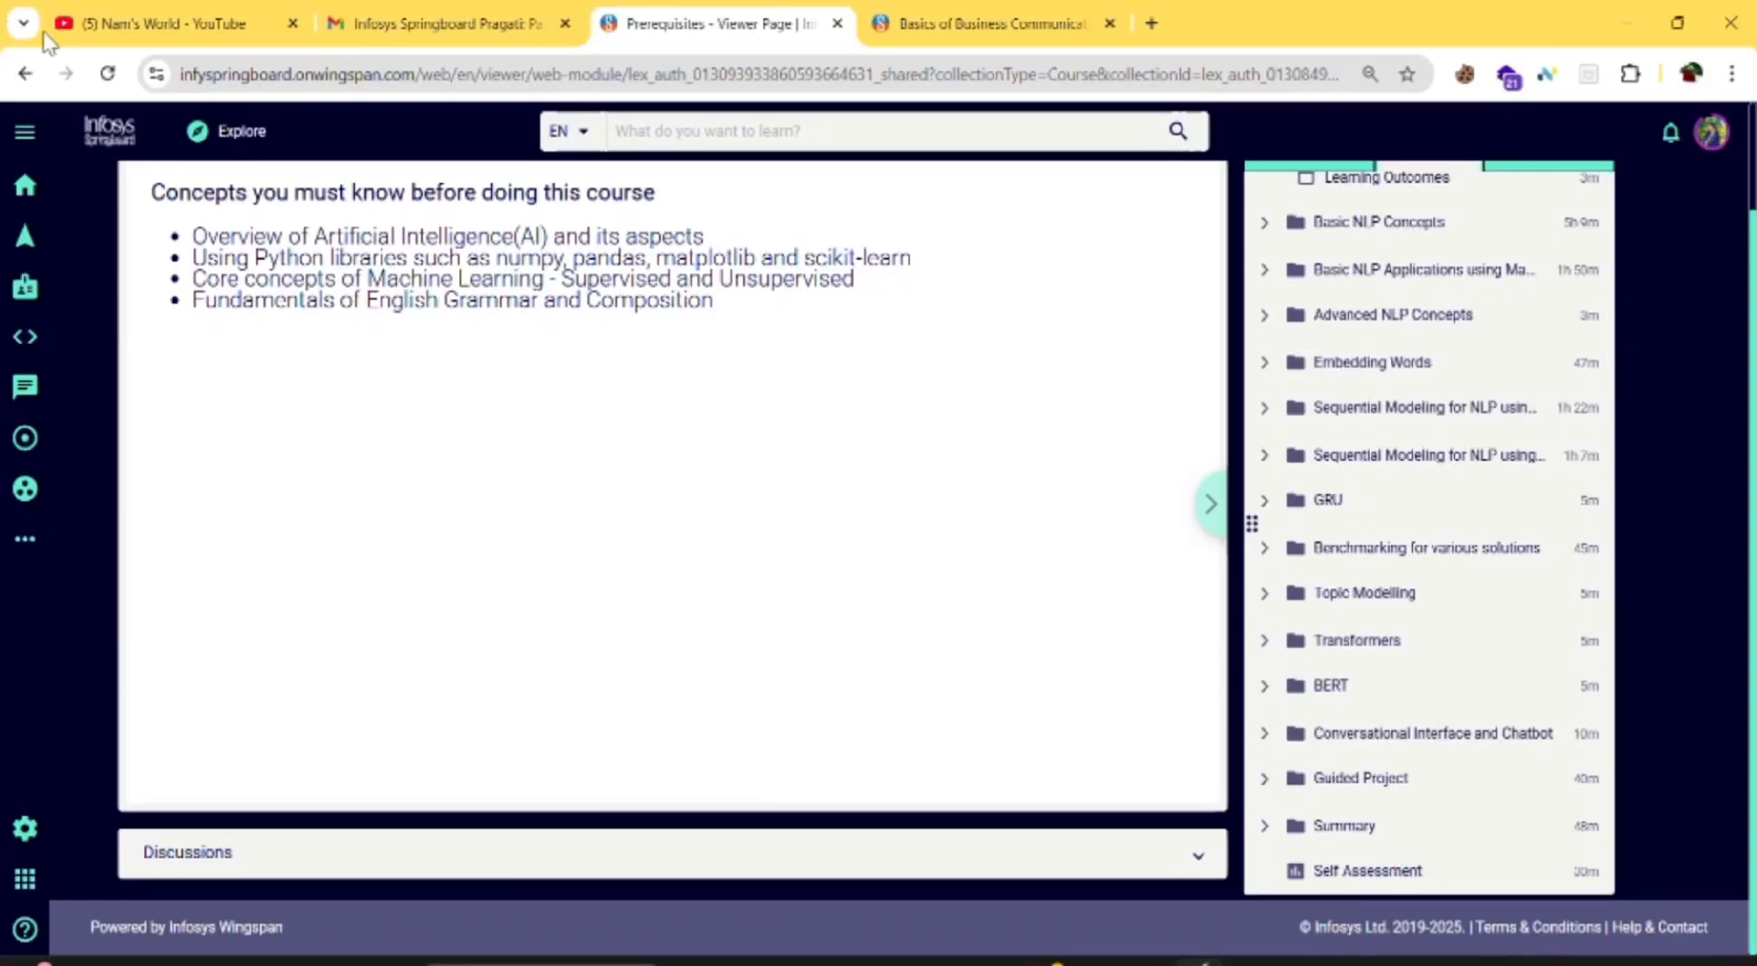
left_click(23, 73)
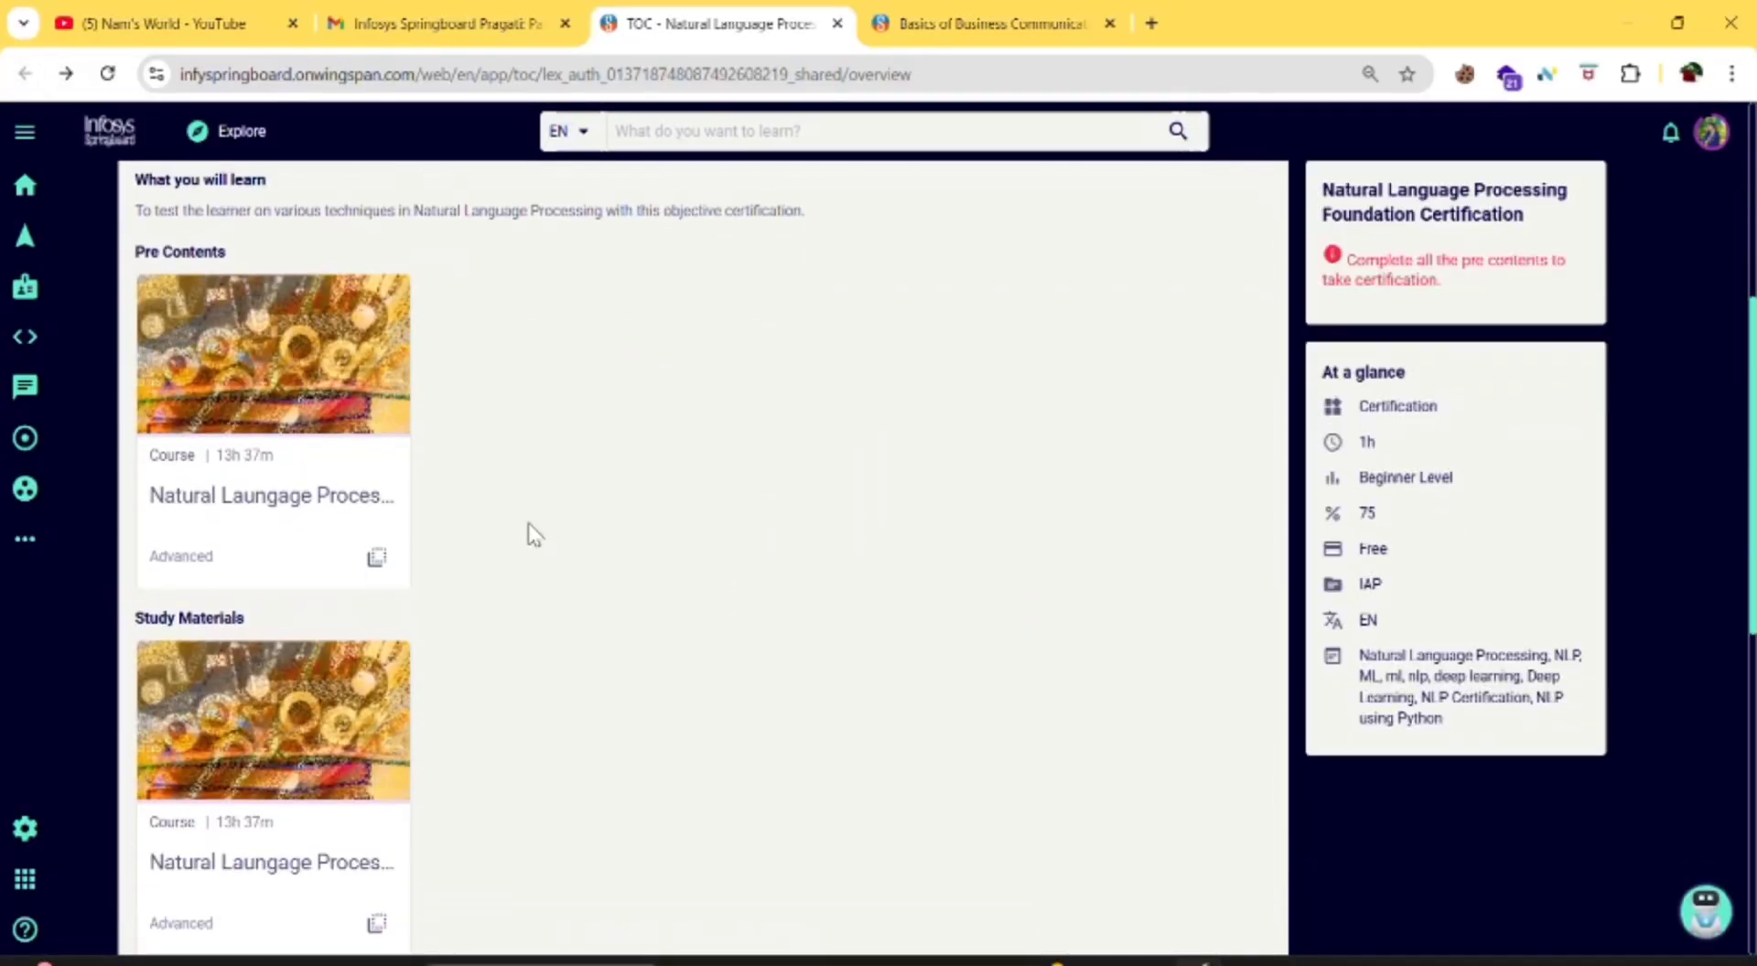
- Scroll the certification page back toward the NLP for developers course, now marked Started
scroll("down", 3)
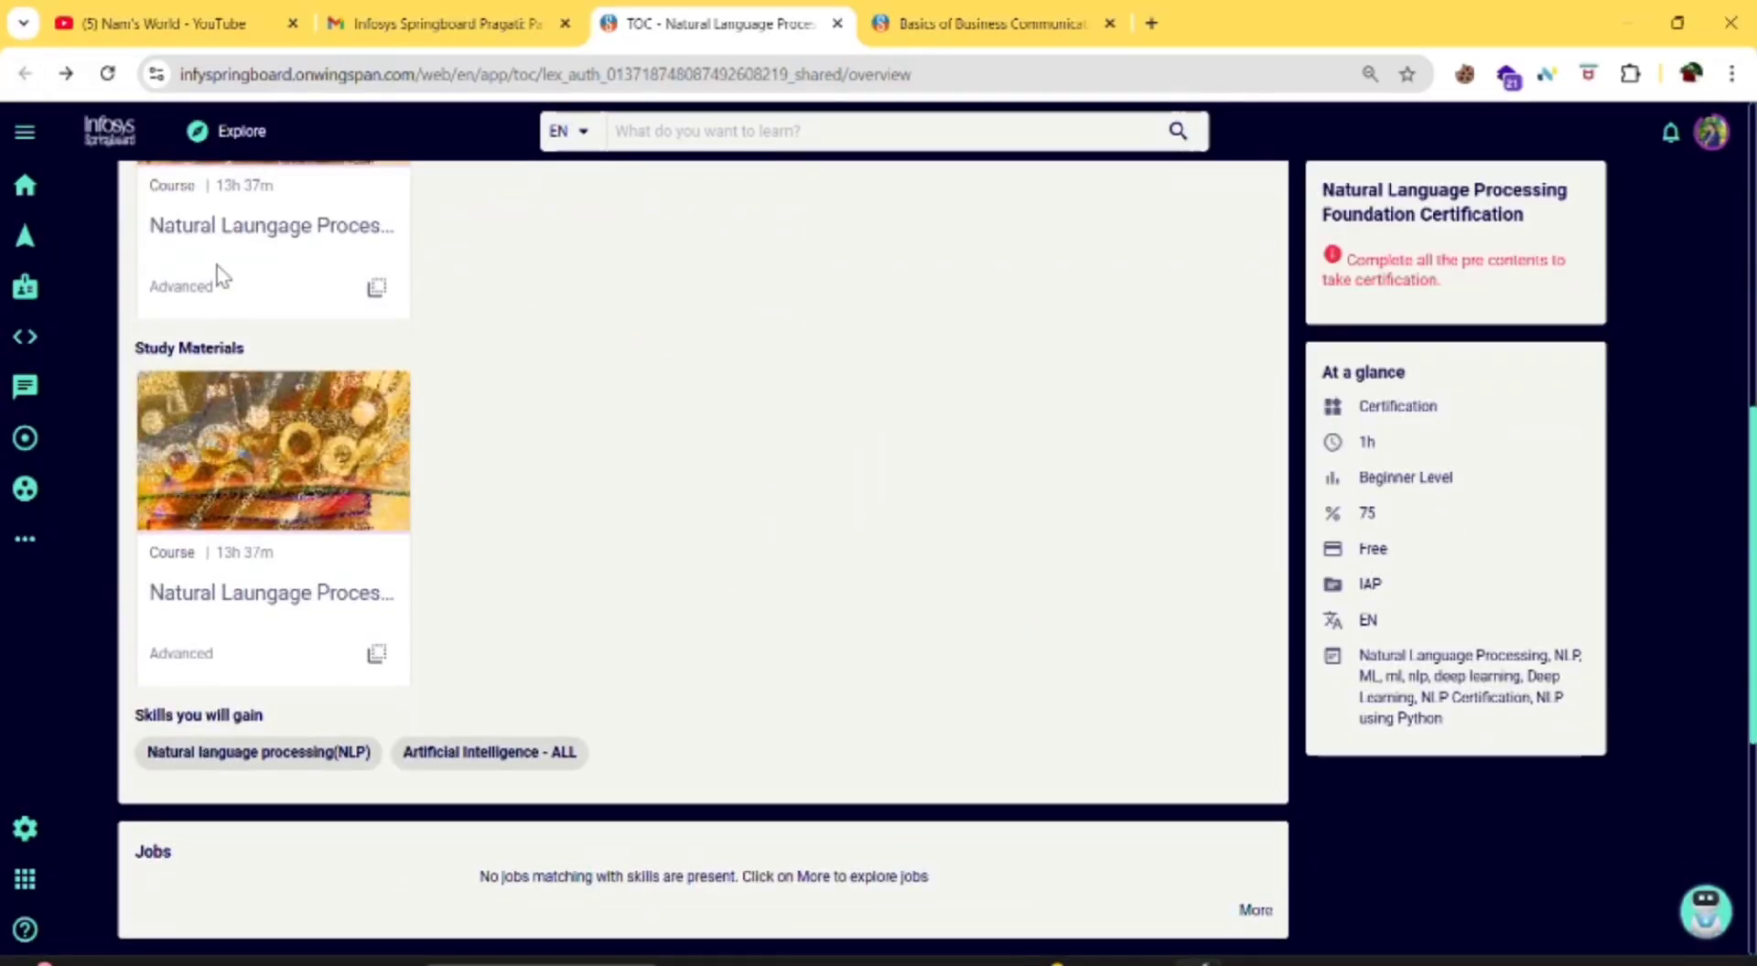
scroll("down", 3)
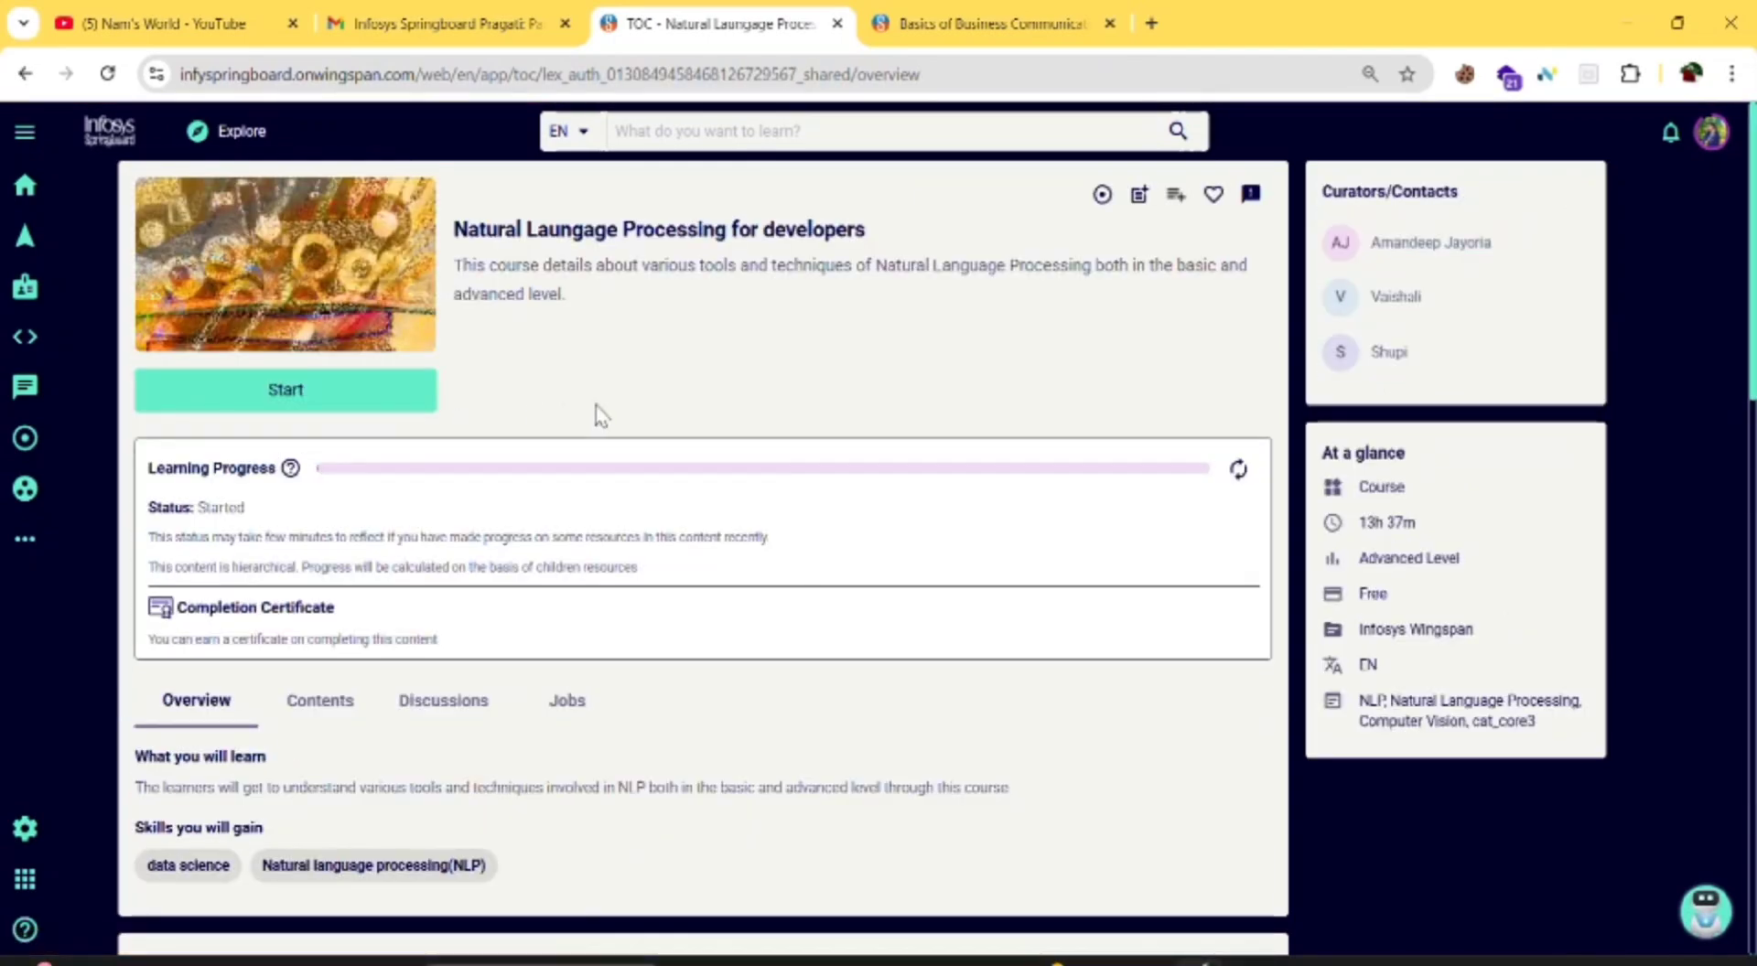
- View the NLP course's 0.13% learning progress, then return to the Pragati email in Gmail
scroll("down", 3)
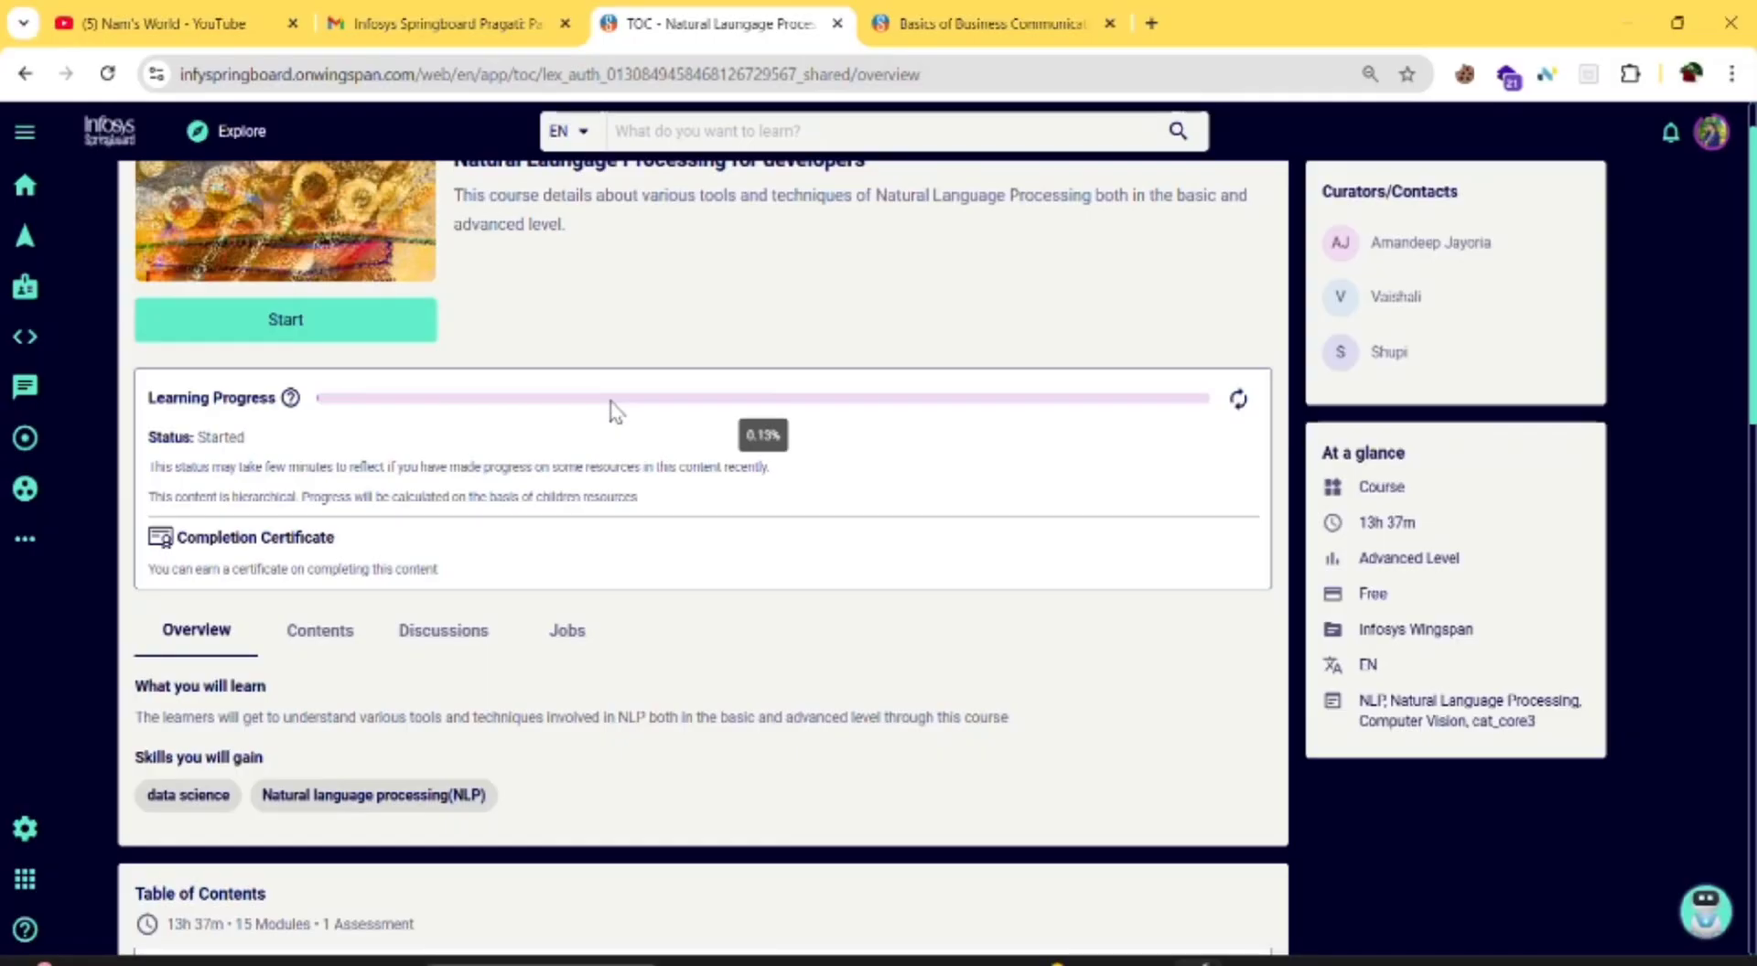
left_click(108, 73)
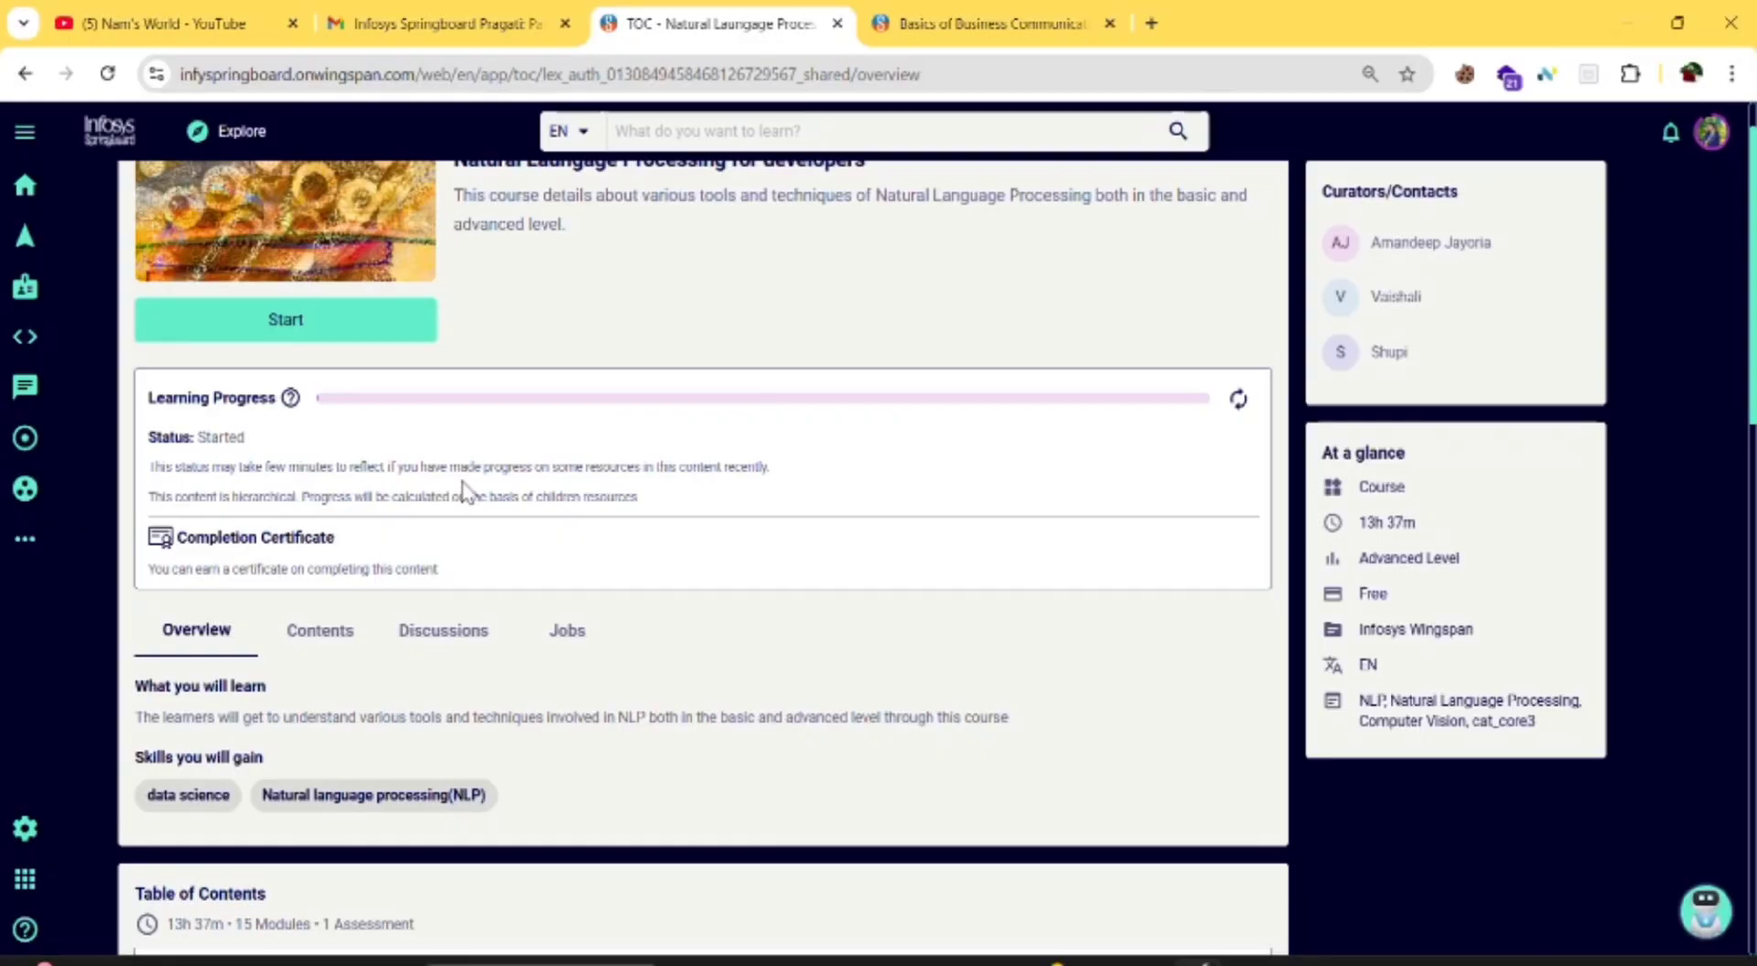
mouse_move(765, 38)
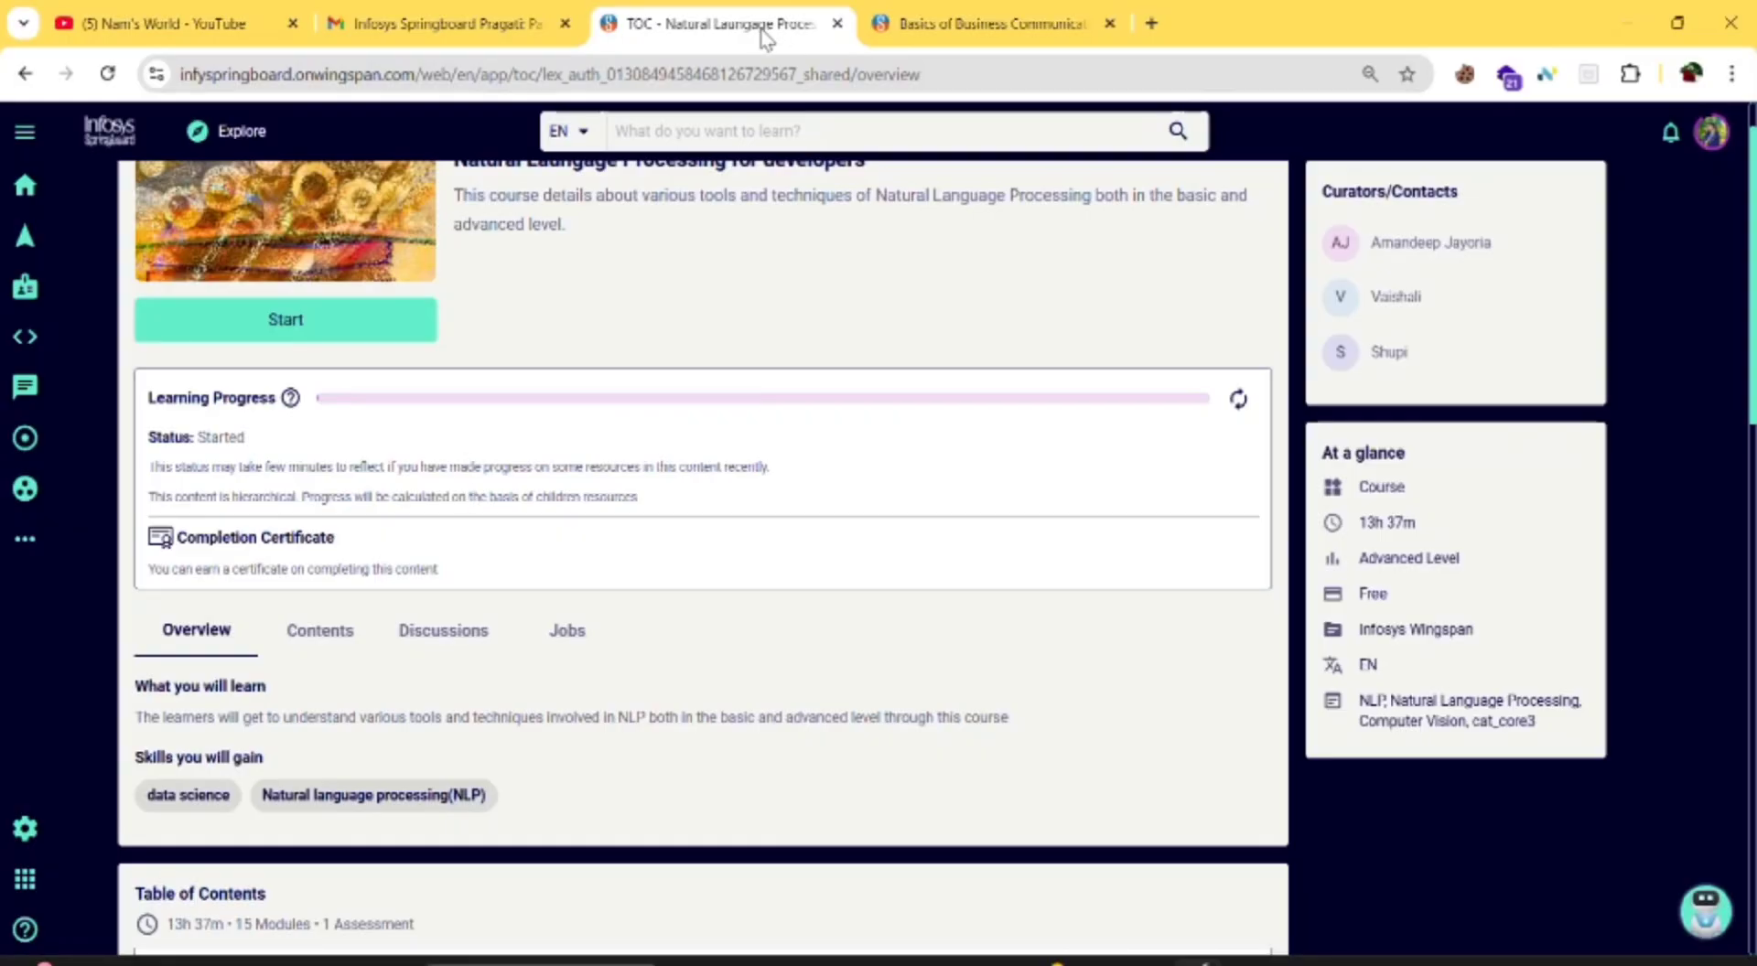
left_click(437, 24)
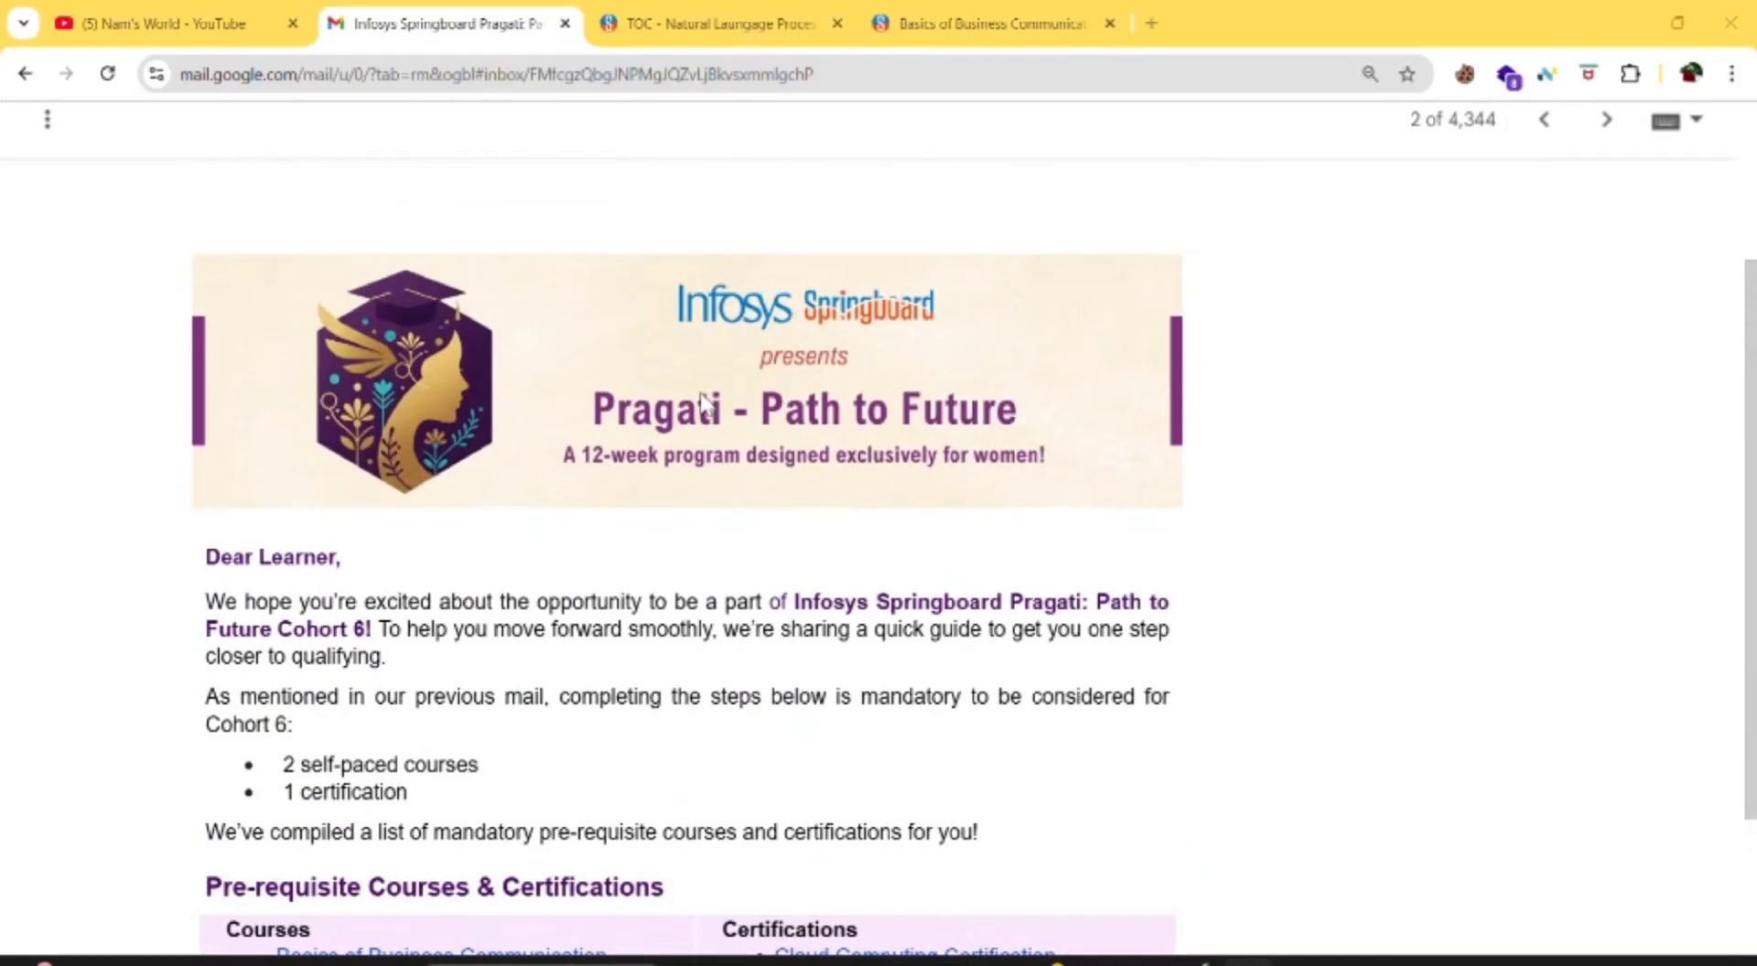